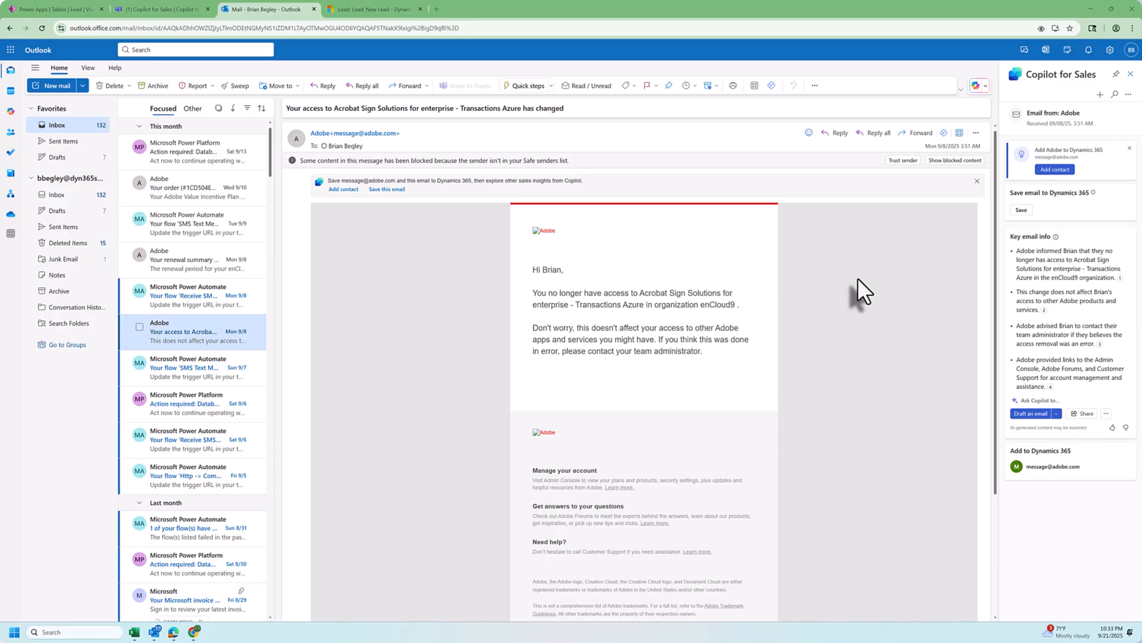
pyautogui.moveTo(1047, 131)
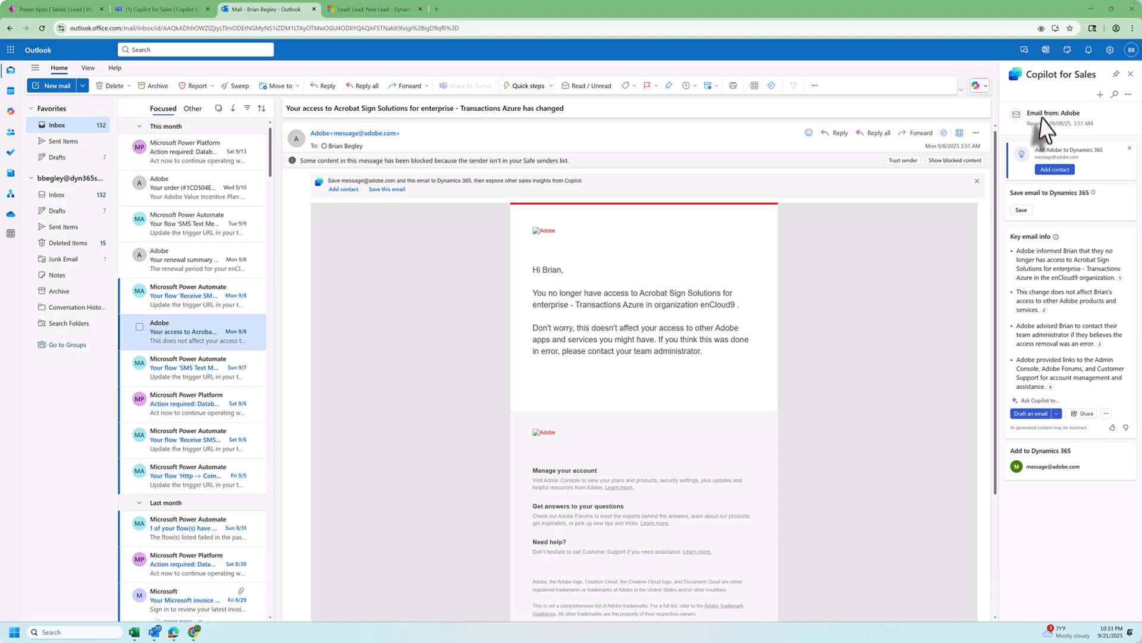
pyautogui.moveTo(915, 511)
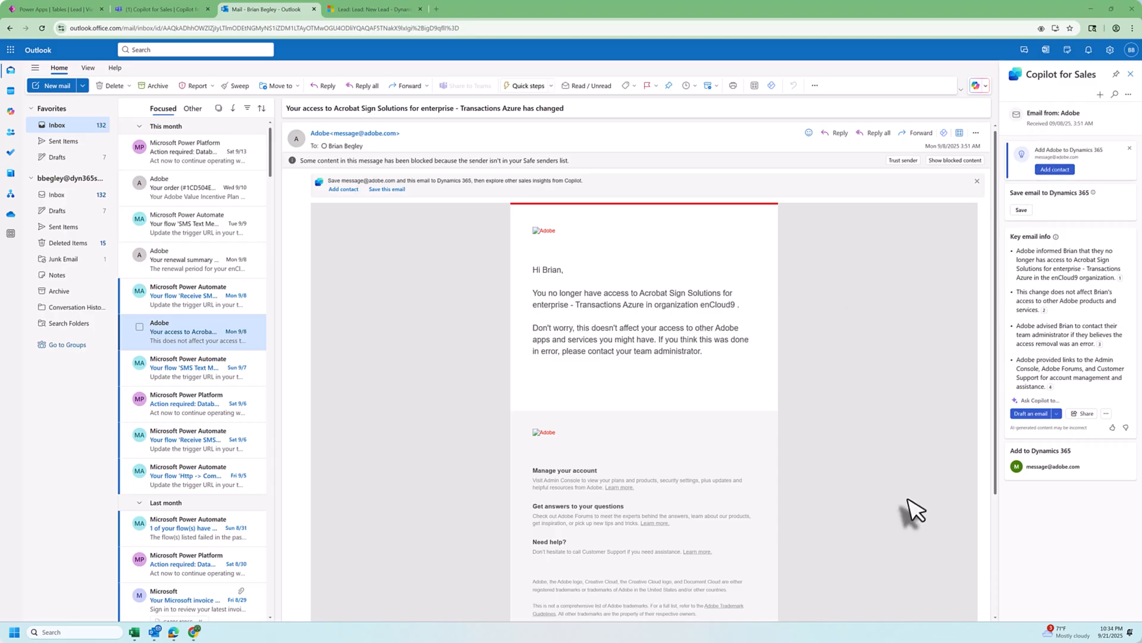
pyautogui.moveTo(906, 511)
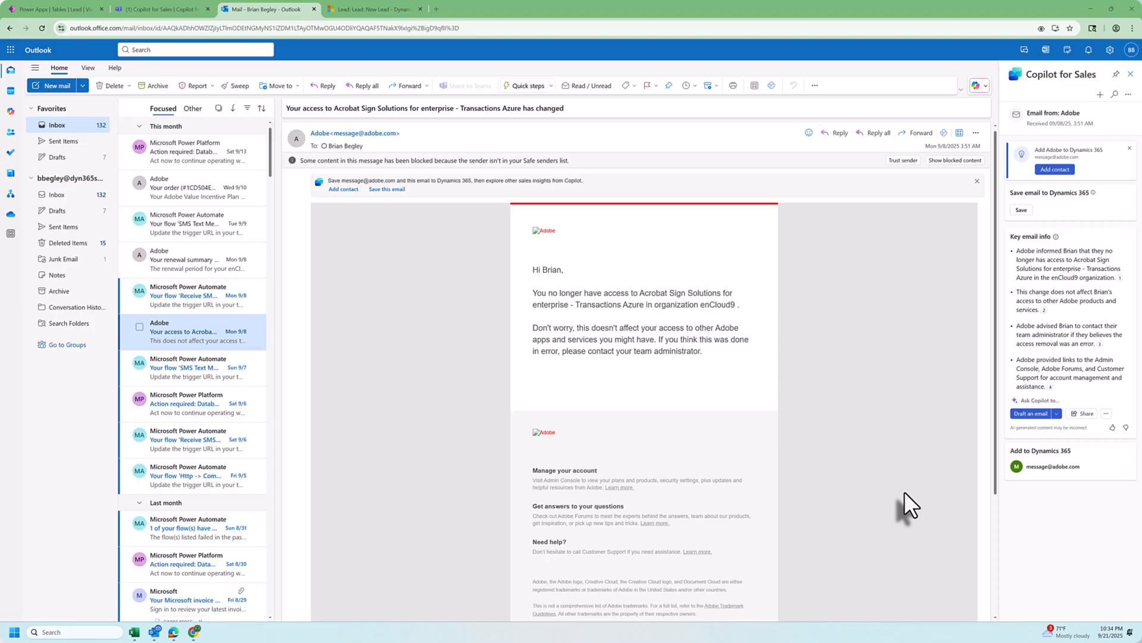
pyautogui.moveTo(978, 271)
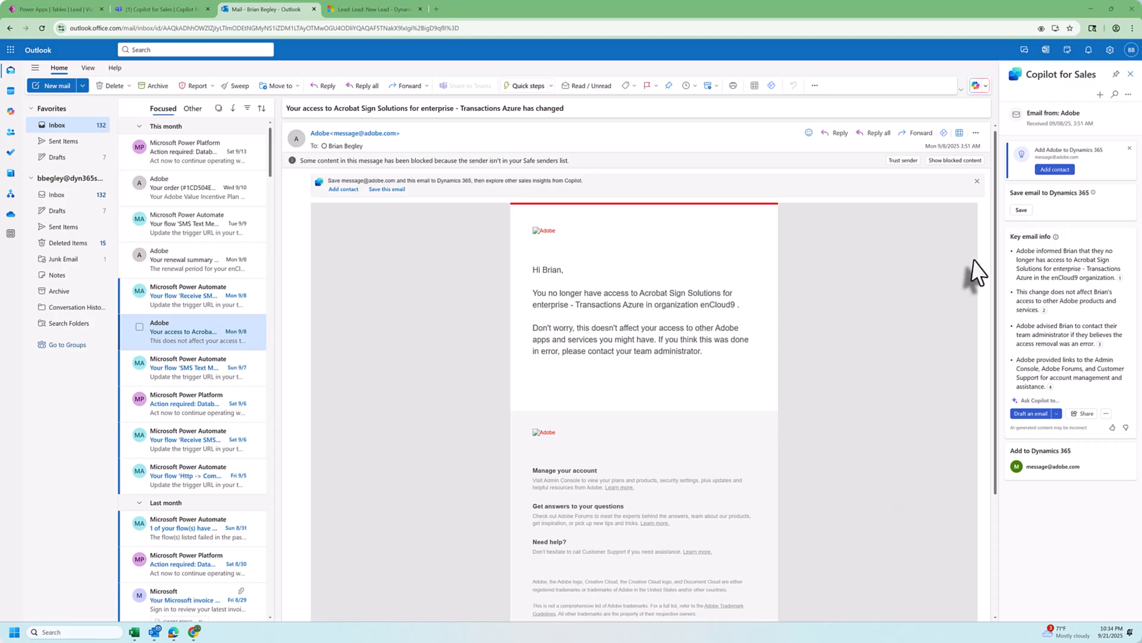
pyautogui.moveTo(946, 420)
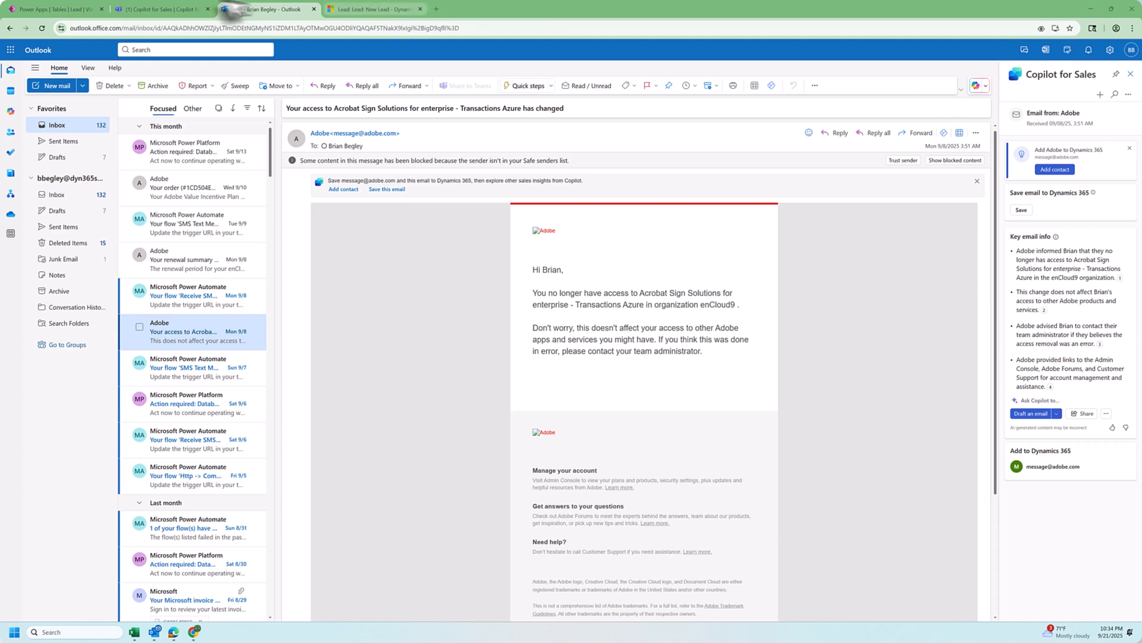
# Go to the Copilot for Sales app in Teams and enter its Settings area.
pyautogui.click(163, 9)
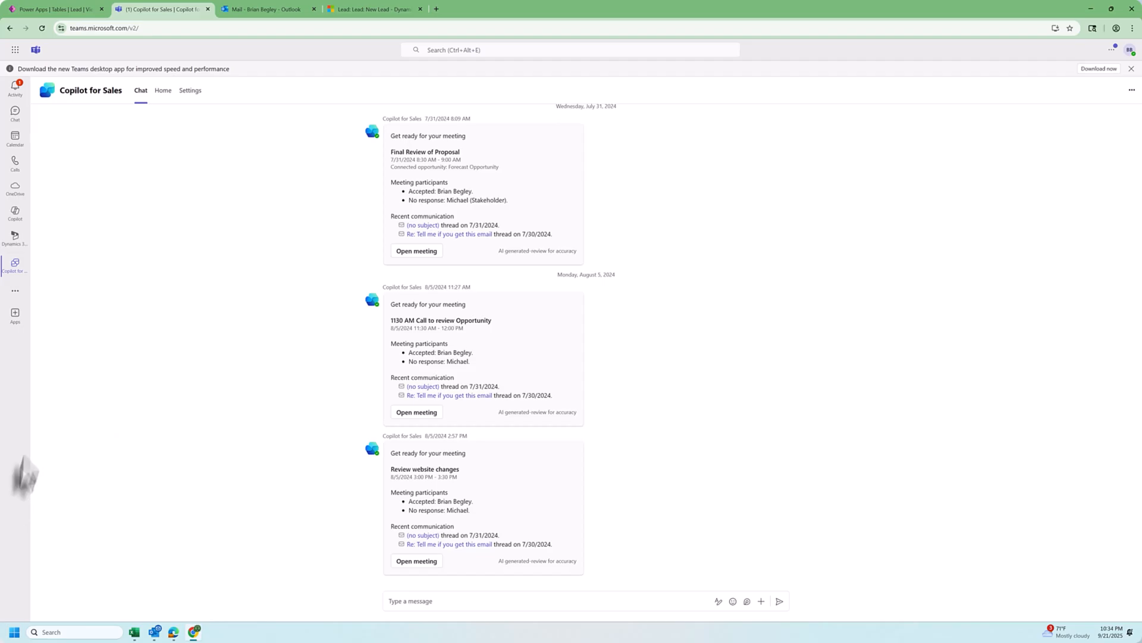
pyautogui.moveTo(14, 264)
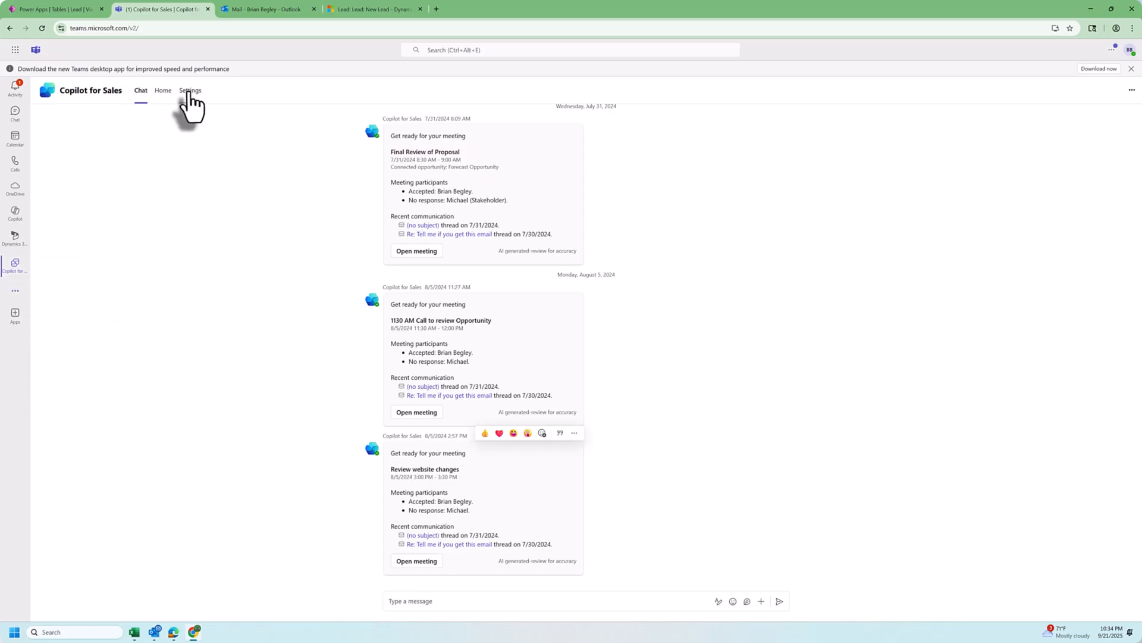
pyautogui.click(163, 91)
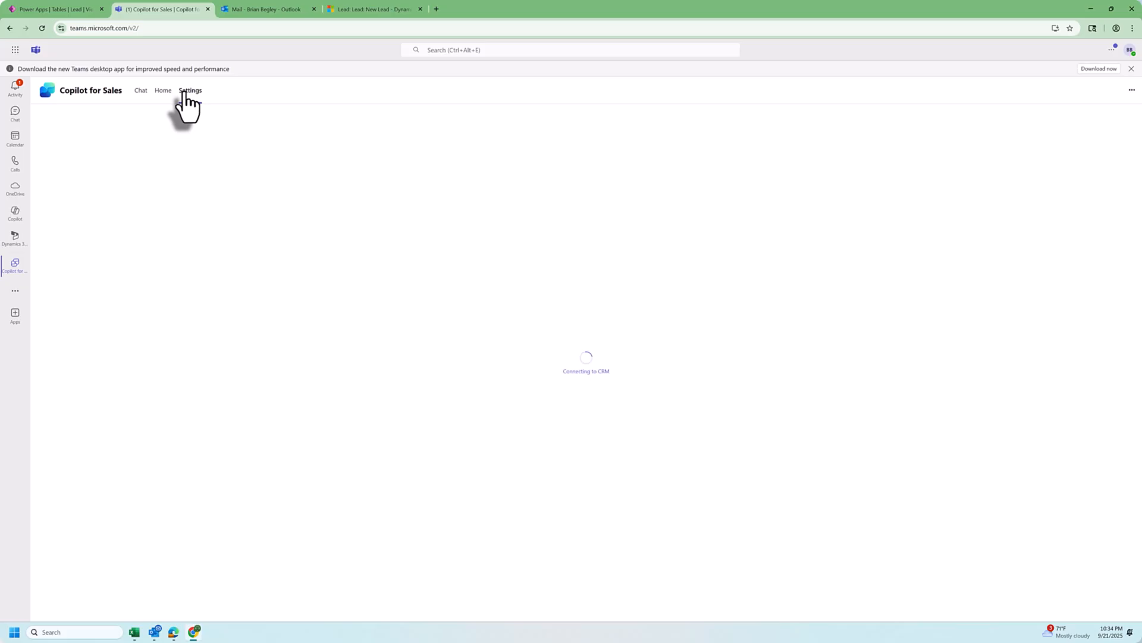
# Show the Forms customization listing the Contact, Opportunity and Account record types.
pyautogui.click(190, 91)
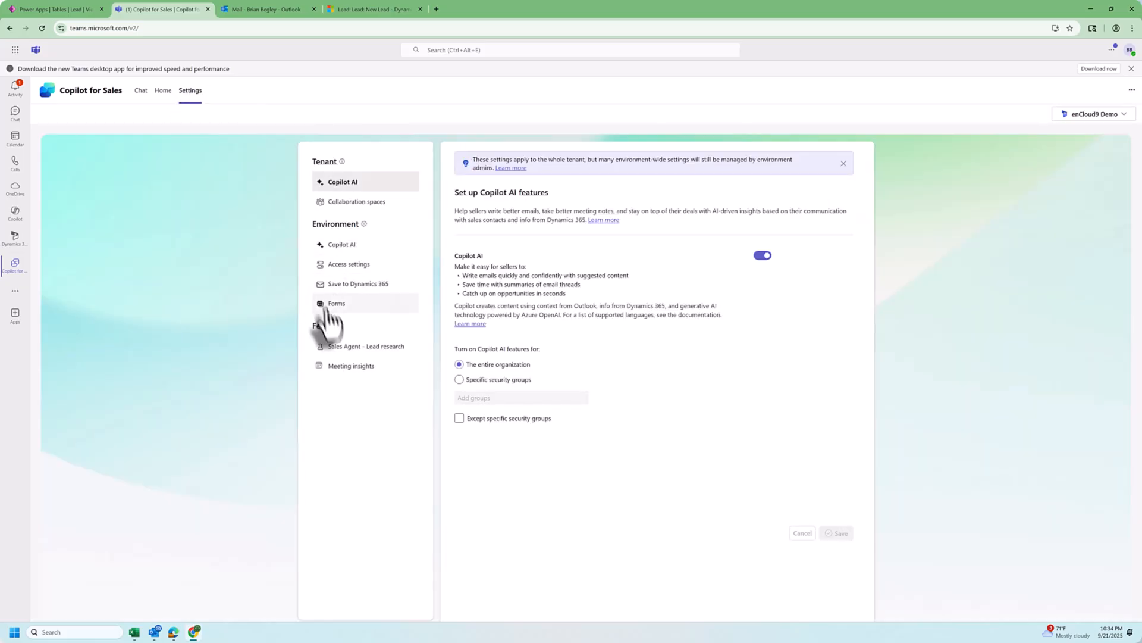
pyautogui.click(337, 303)
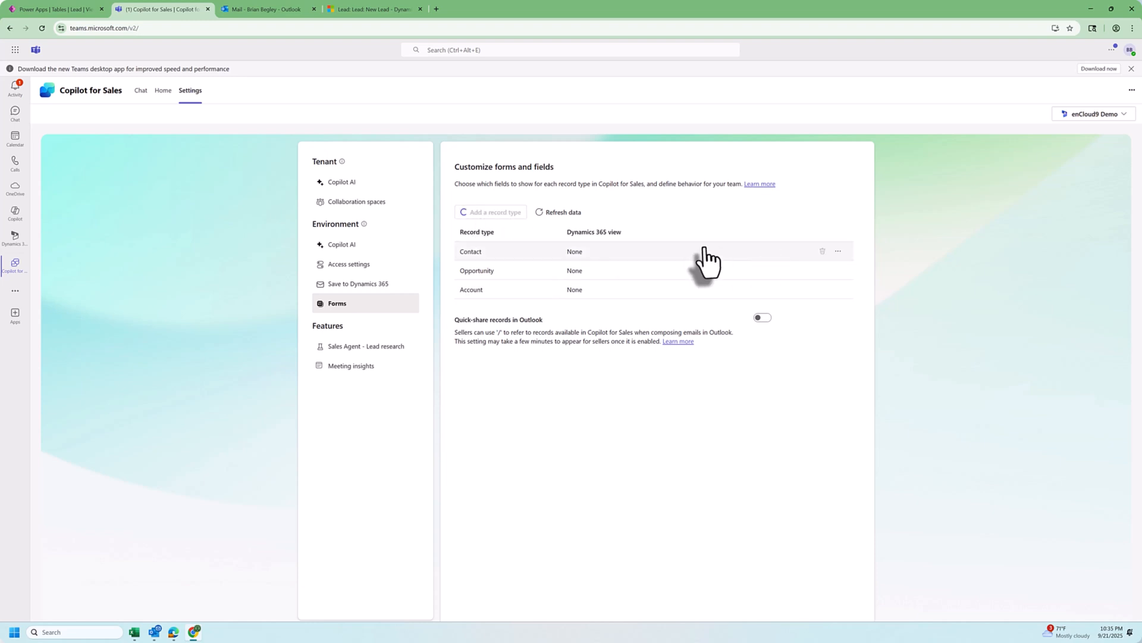
# Add Lead as a new record type using the Open Leads Dynamics 365 view.
pyautogui.click(494, 212)
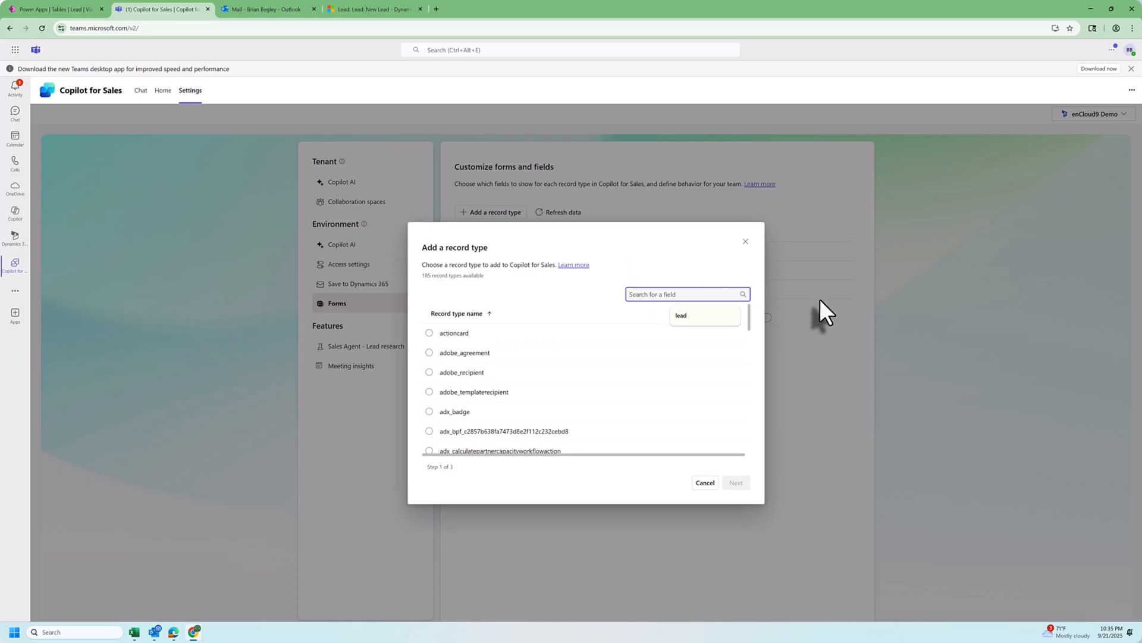
pyautogui.write('lead')
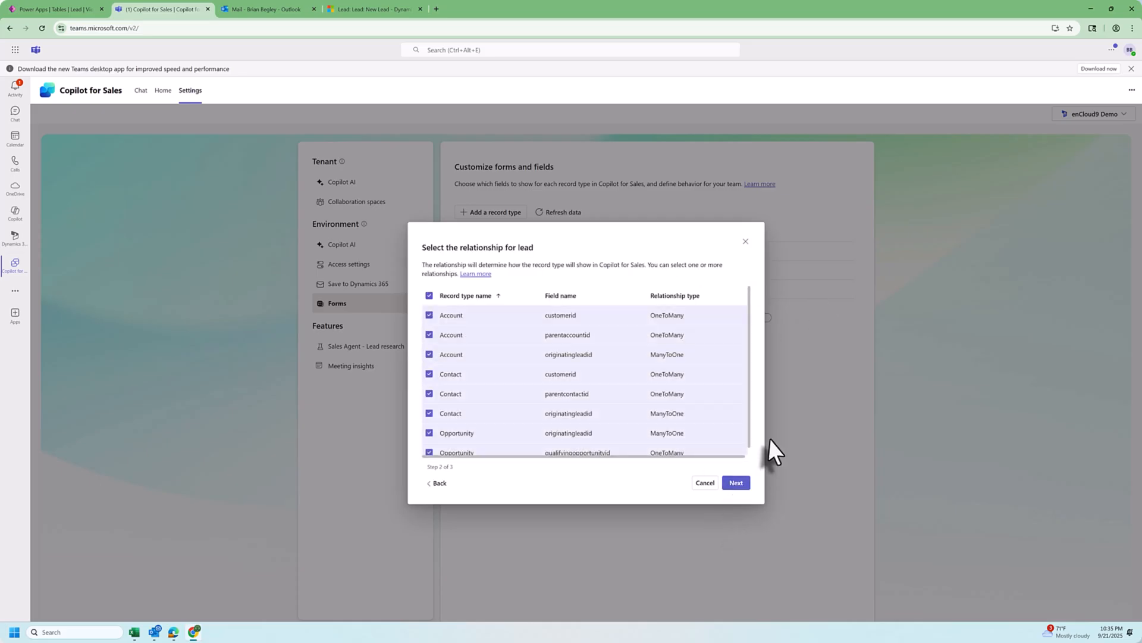
pyautogui.click(735, 482)
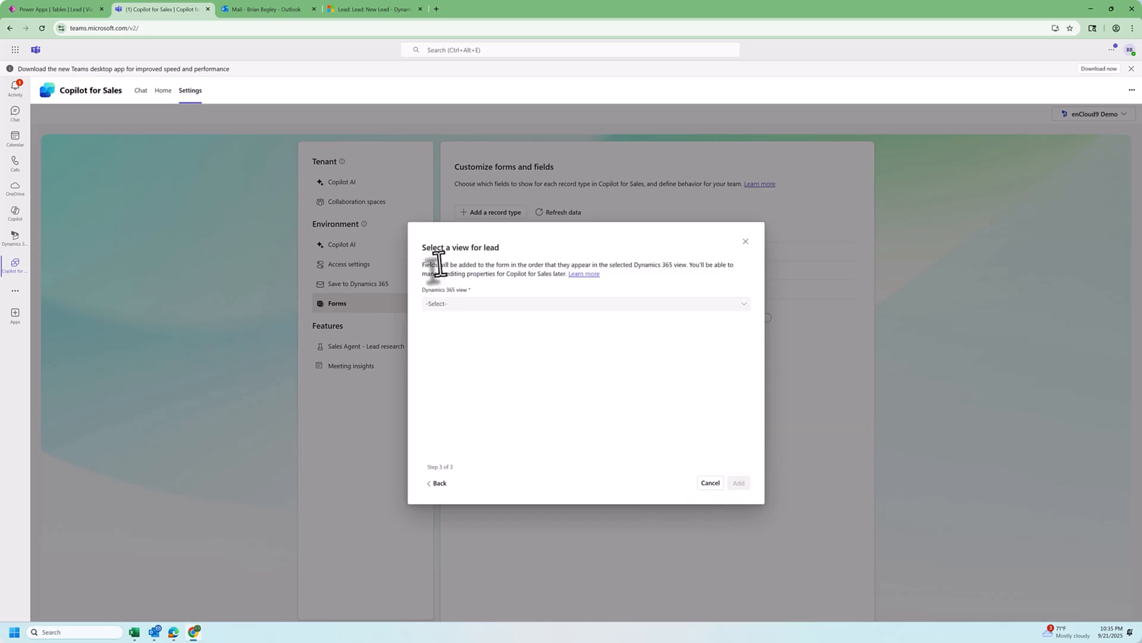
pyautogui.moveTo(456, 313)
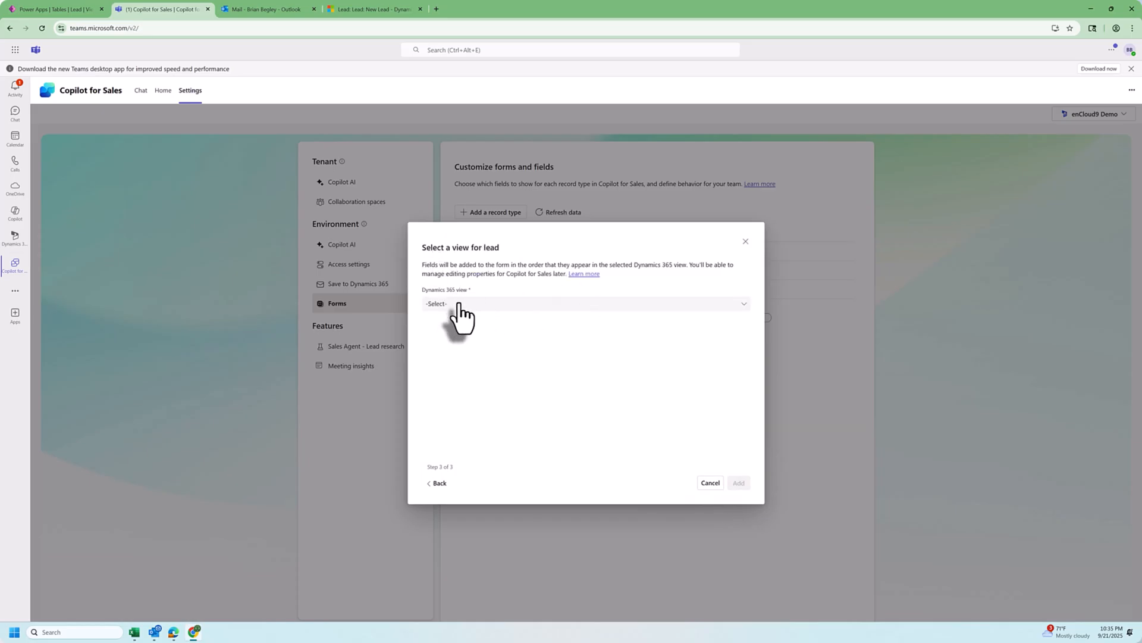
pyautogui.click(585, 304)
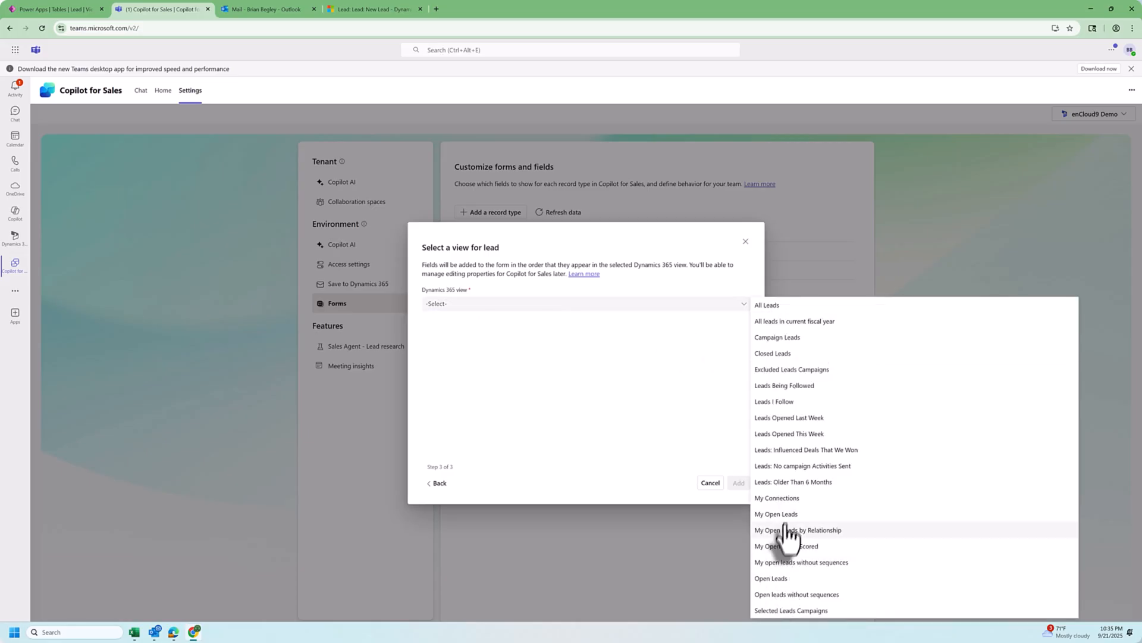
pyautogui.moveTo(773, 590)
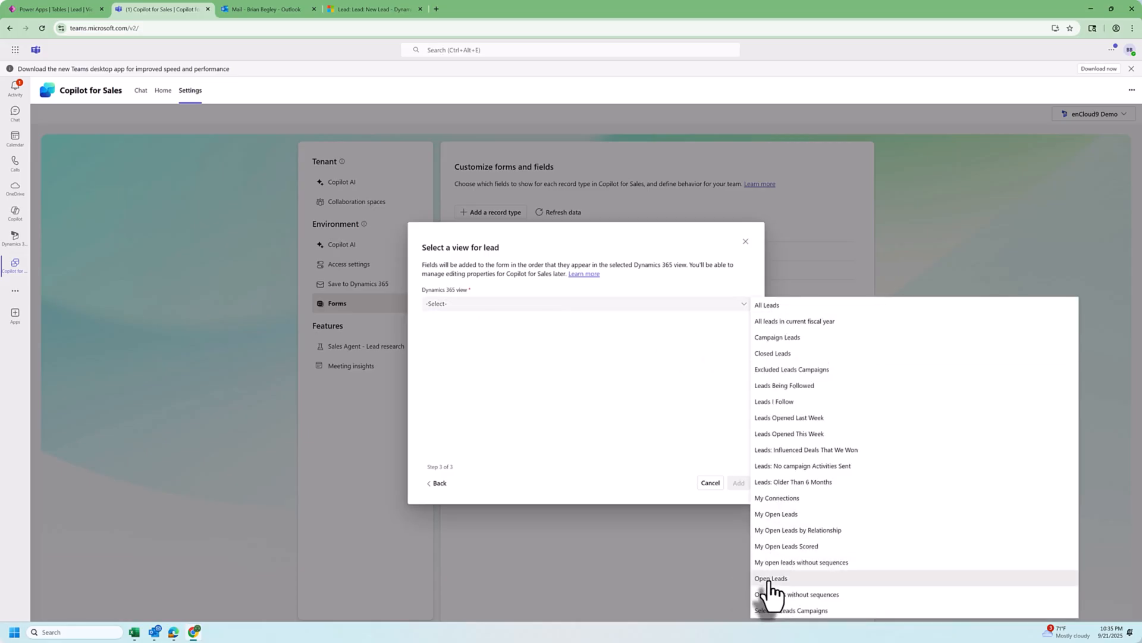
pyautogui.click(769, 578)
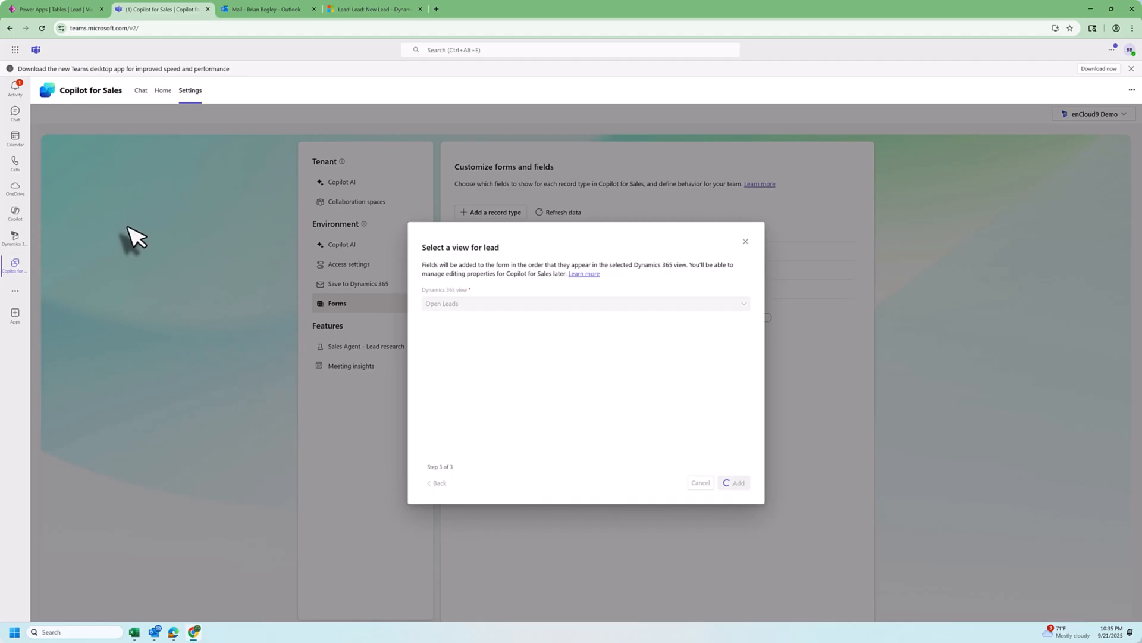
# Allow creating leads inside Copilot for Sales and via Dynamics 365 links, with in-app editing.
pyautogui.click(737, 482)
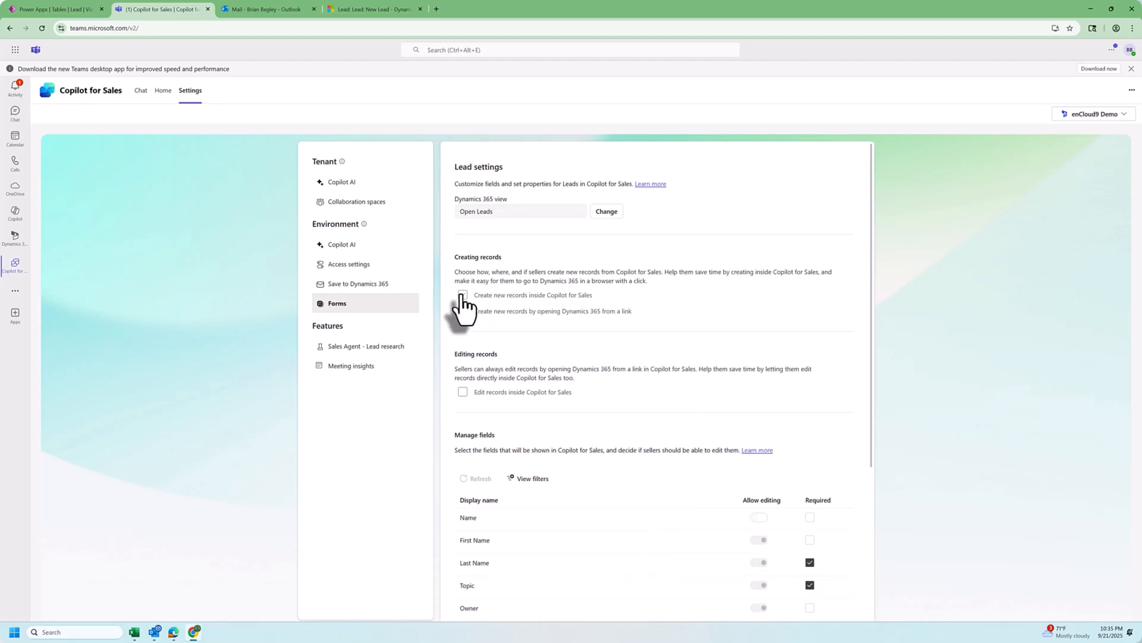
pyautogui.click(463, 294)
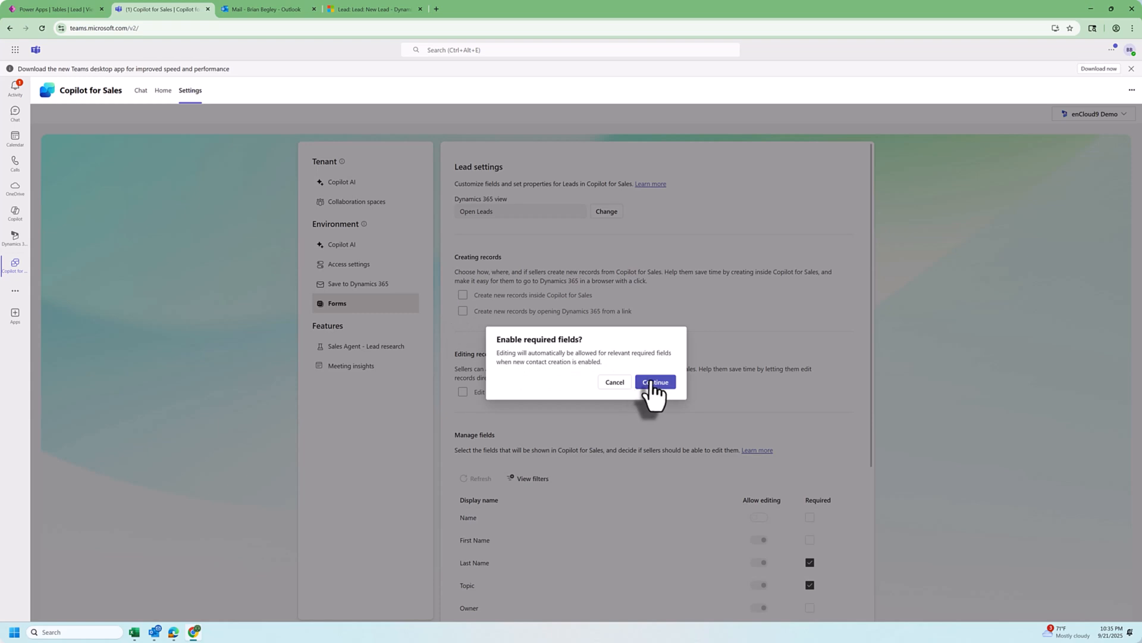
pyautogui.click(655, 382)
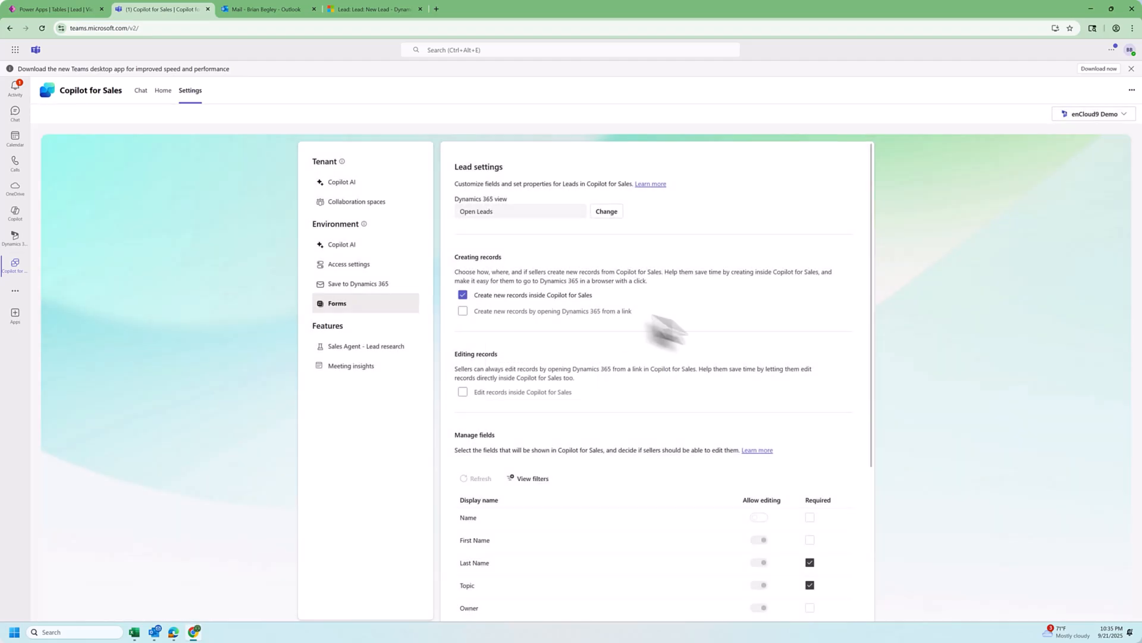
pyautogui.moveTo(462, 311)
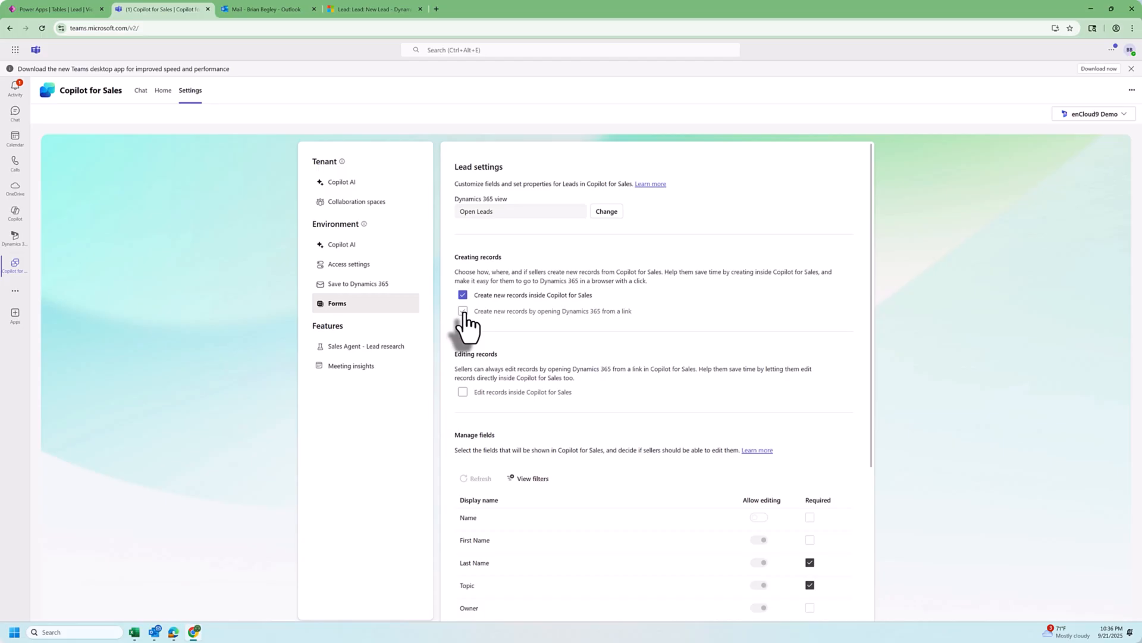
pyautogui.click(463, 310)
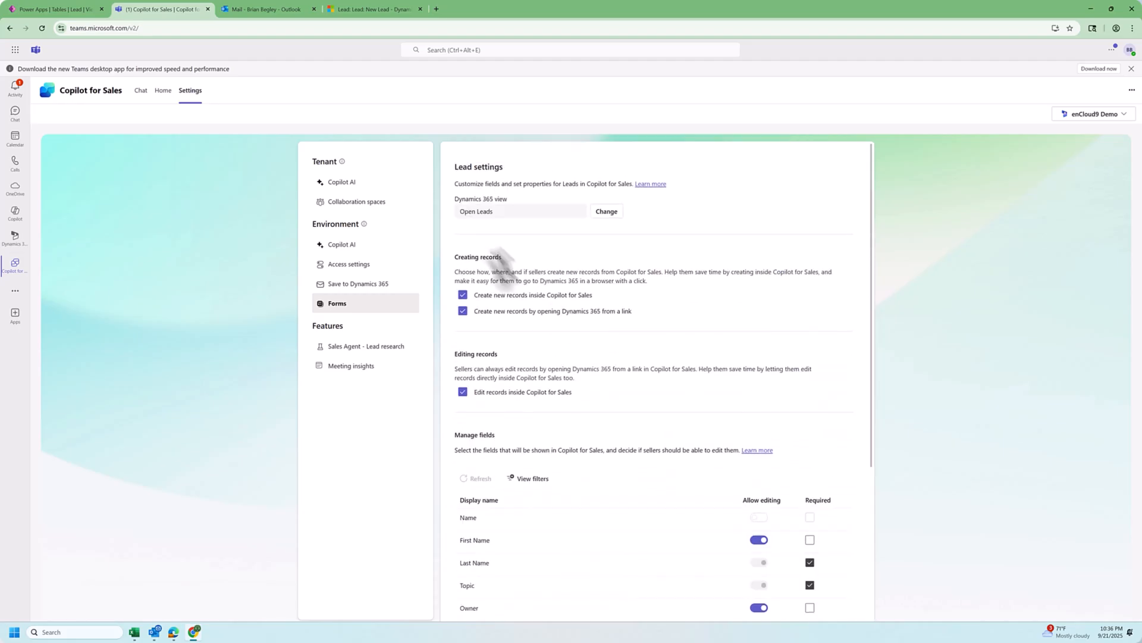
# Make First Name required, set Name as a key field and publish the Lead record type.
pyautogui.scroll(-3)
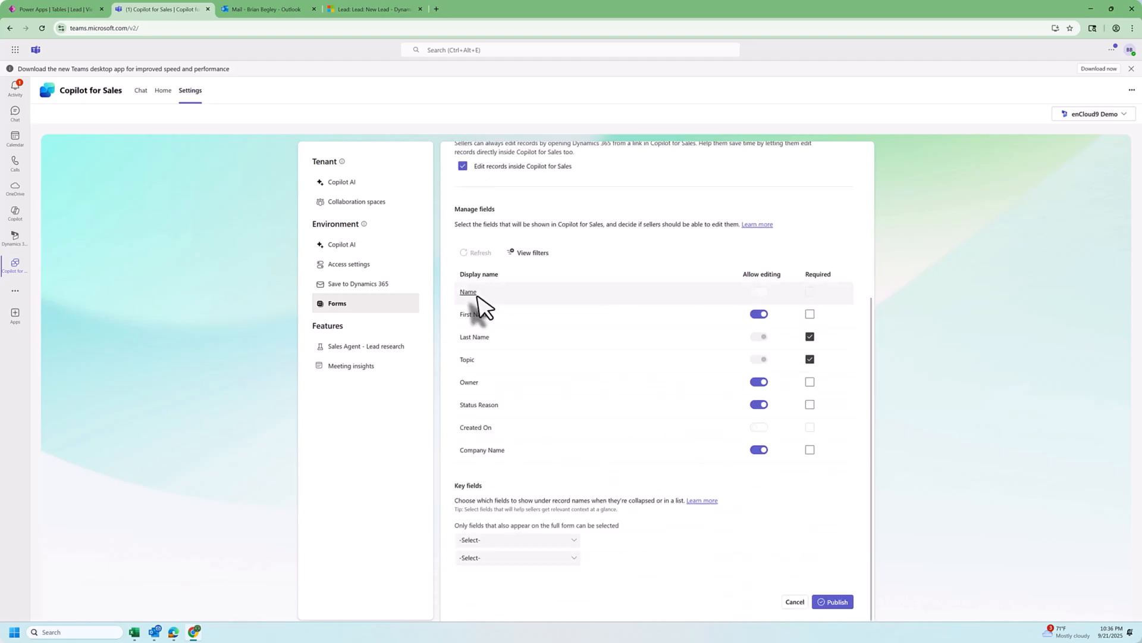
pyautogui.moveTo(470, 382)
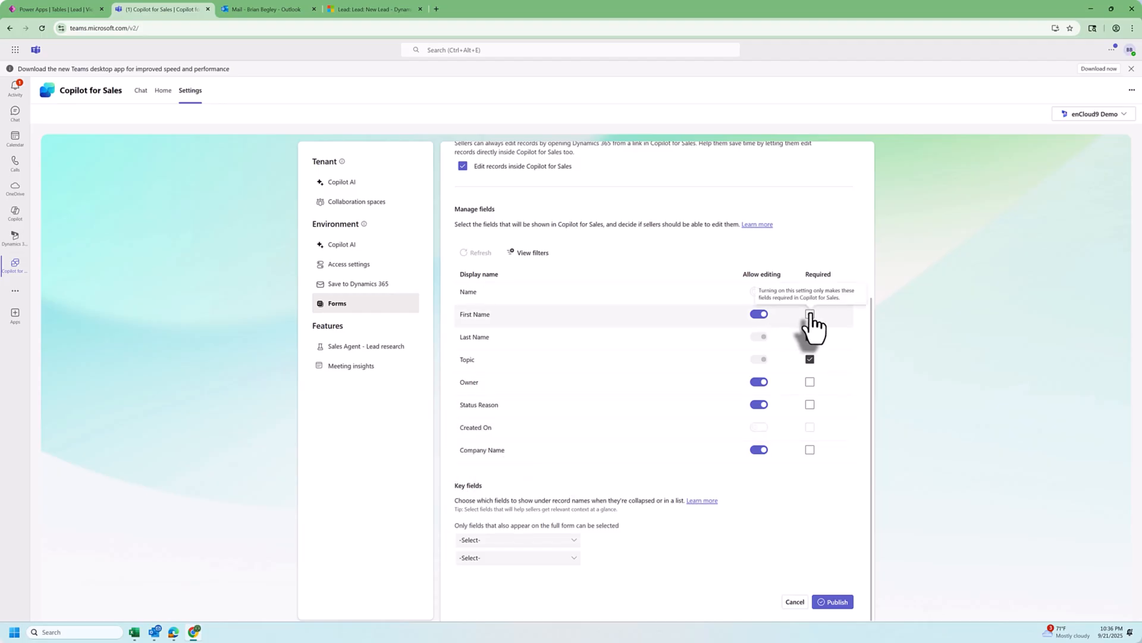
pyautogui.click(809, 313)
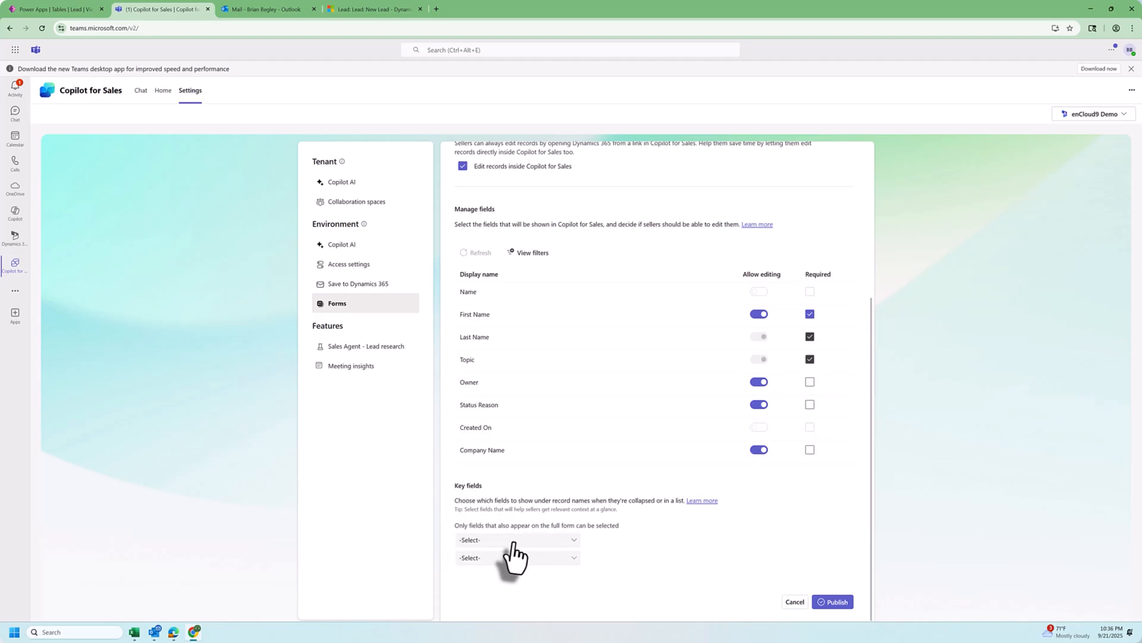
pyautogui.click(518, 539)
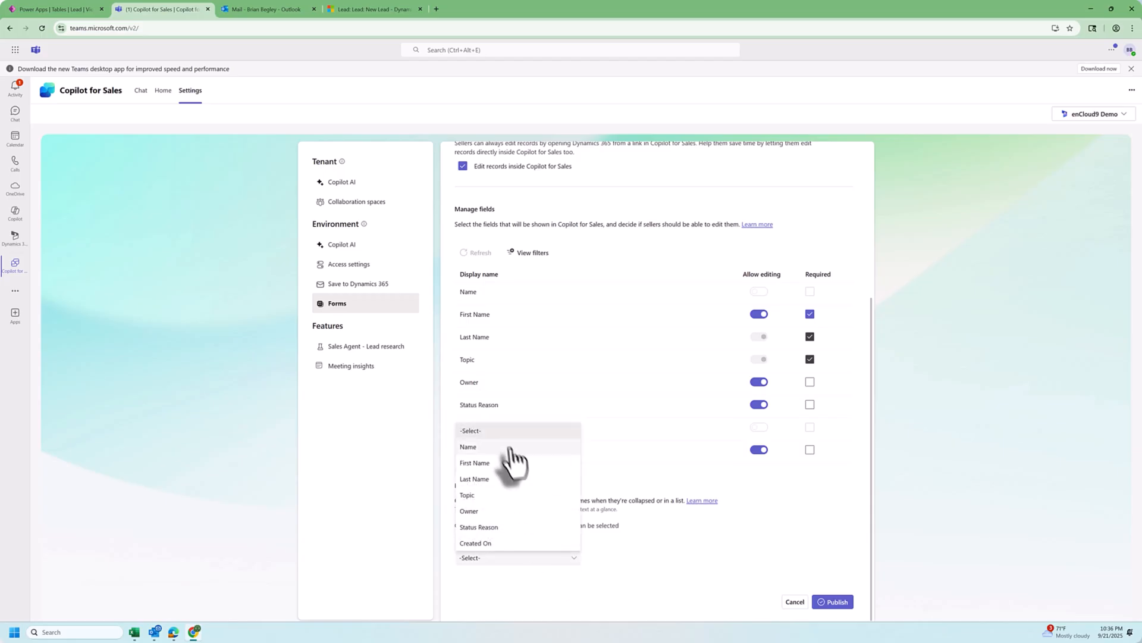
pyautogui.click(469, 446)
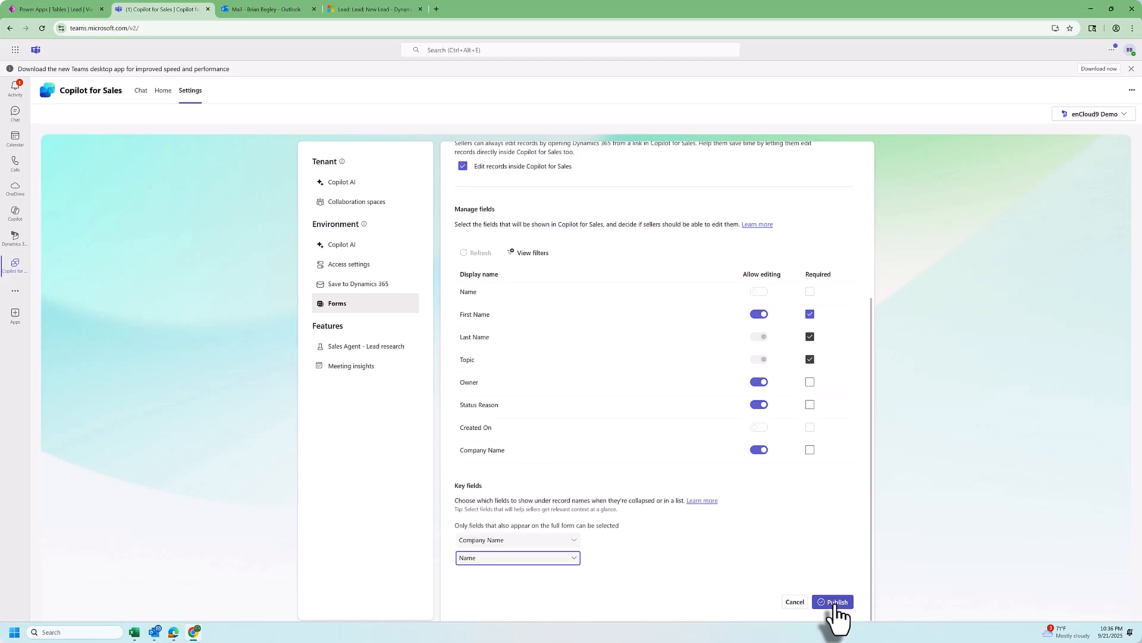
pyautogui.click(833, 601)
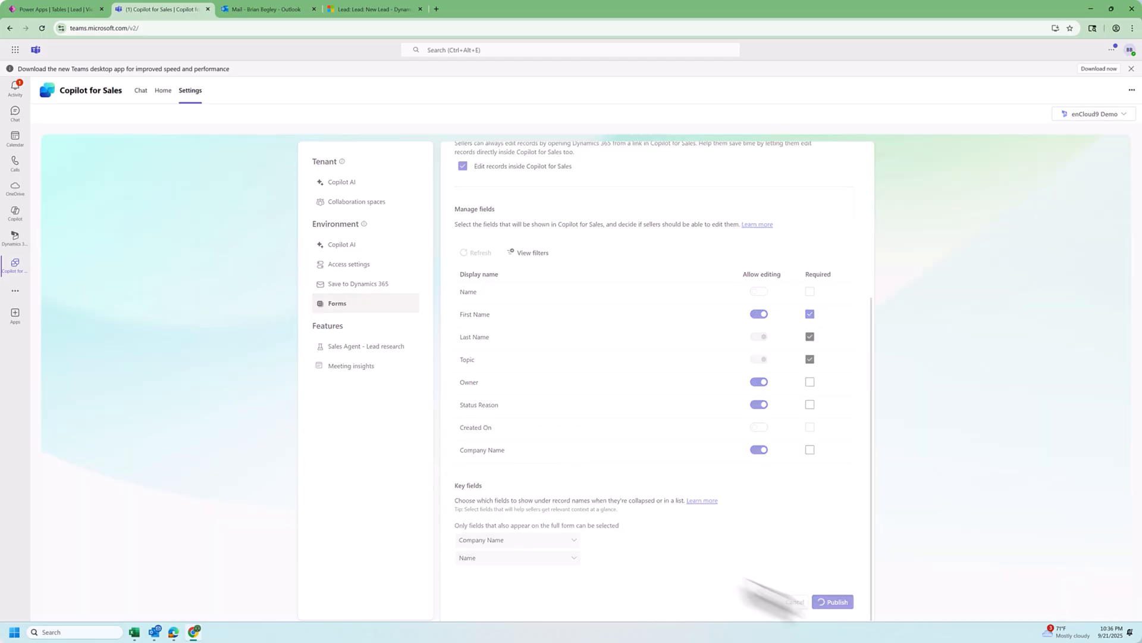
pyautogui.click(832, 601)
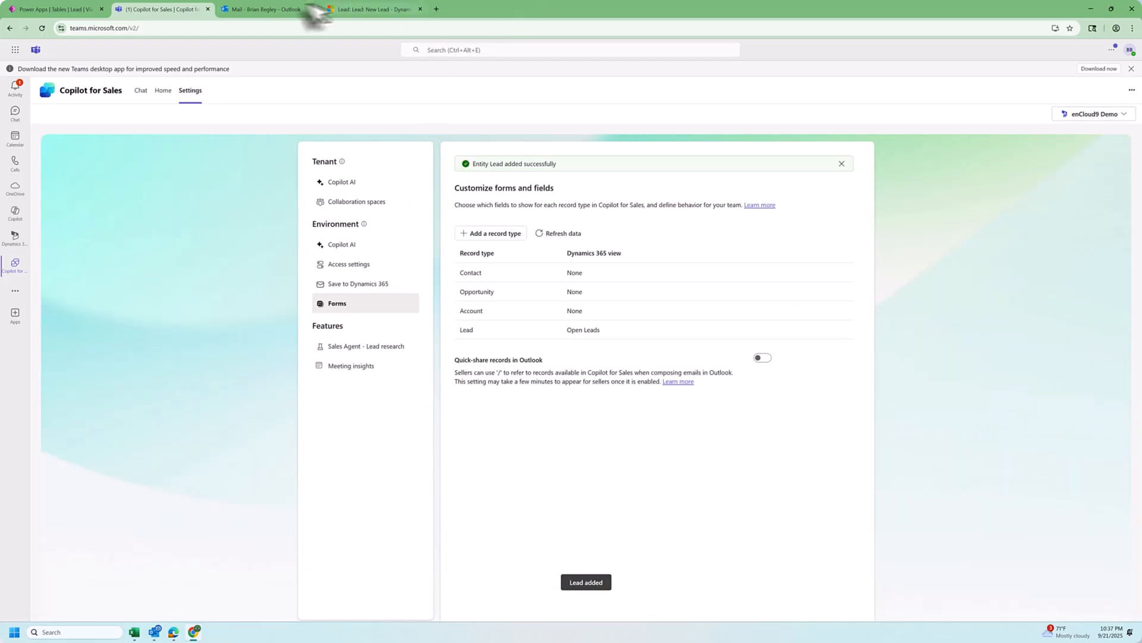
# In Outlook, show the Copilot for Sales pane for the Adobe email offering Contact, Opportunity or Lead.
pyautogui.click(262, 9)
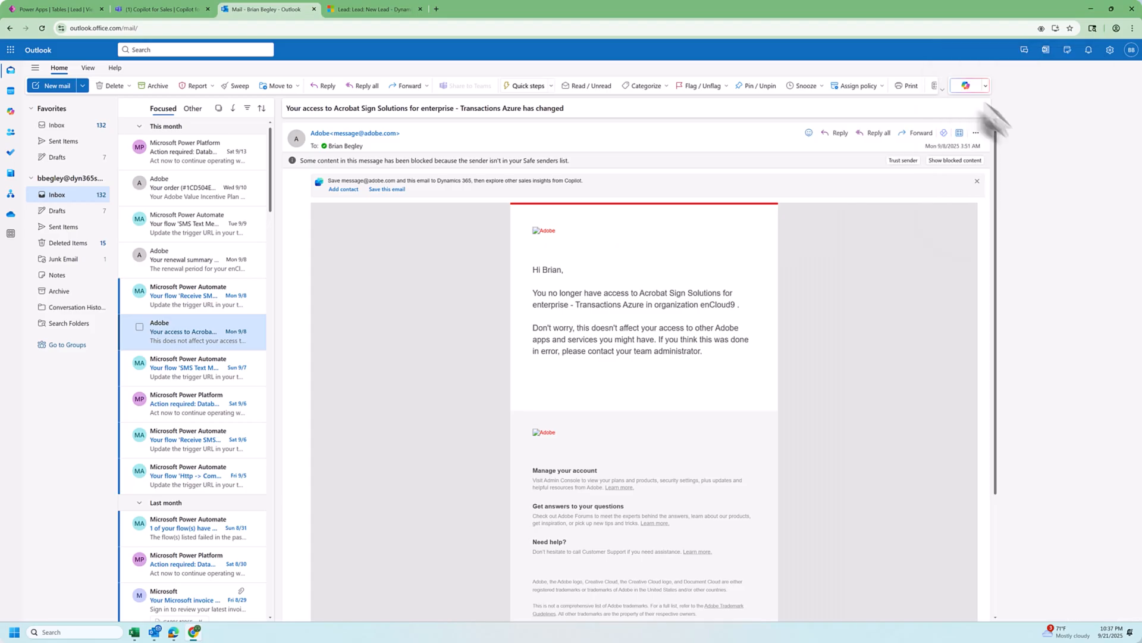
pyautogui.click(966, 86)
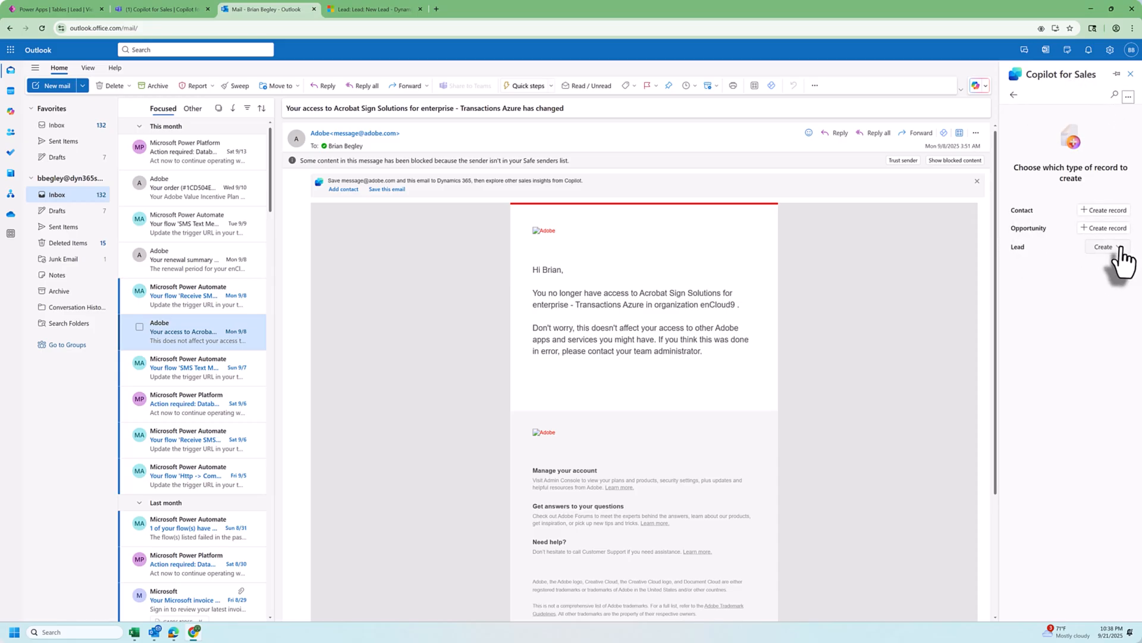
# Start a new lead in the pane with Joe, Adobe and topic 'Interested in a new'.
pyautogui.click(1103, 246)
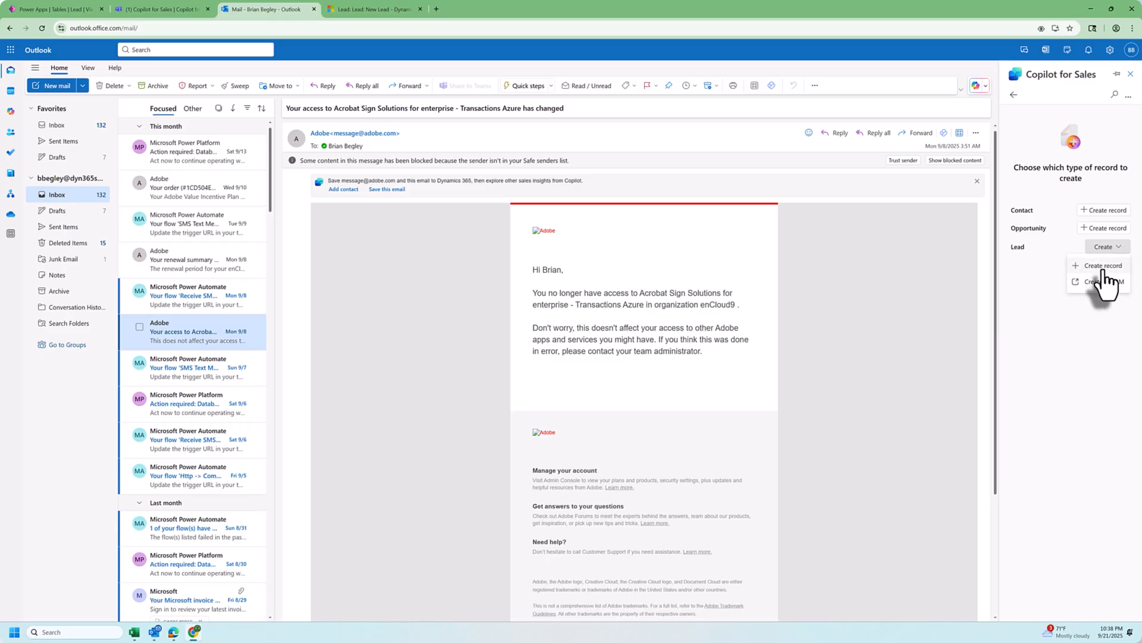
pyautogui.click(1102, 266)
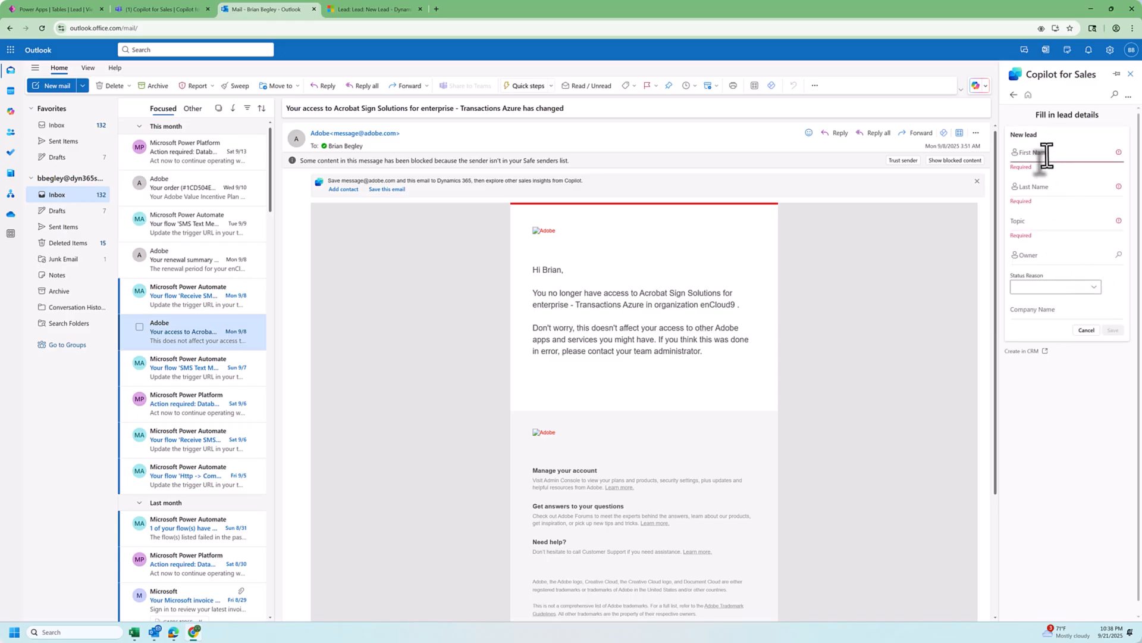
pyautogui.click(1057, 155)
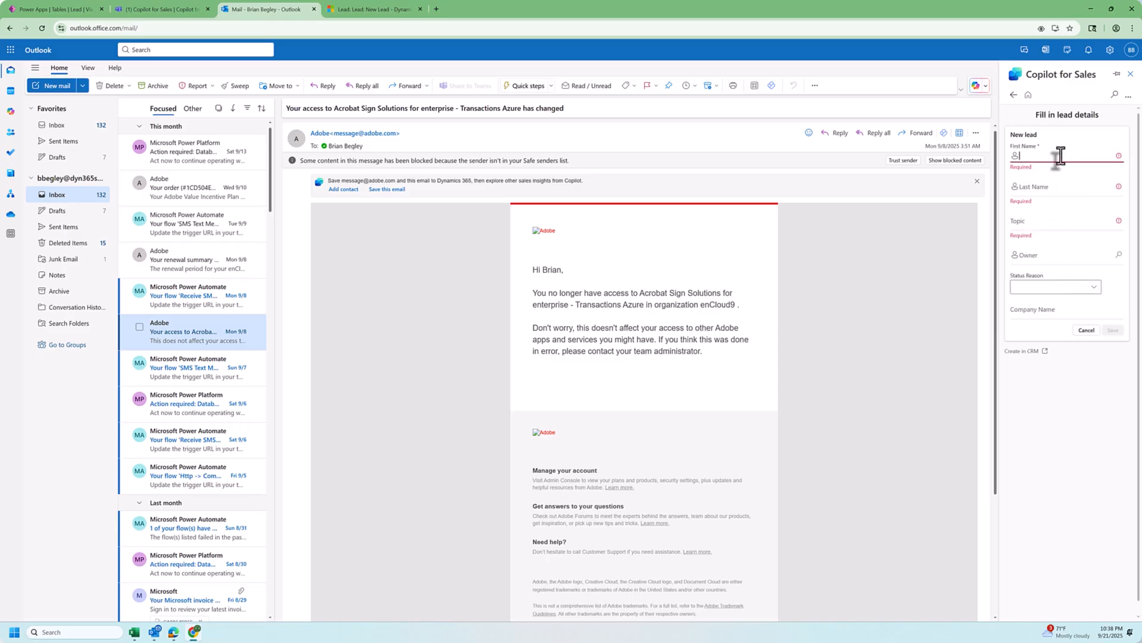
pyautogui.write('Joe')
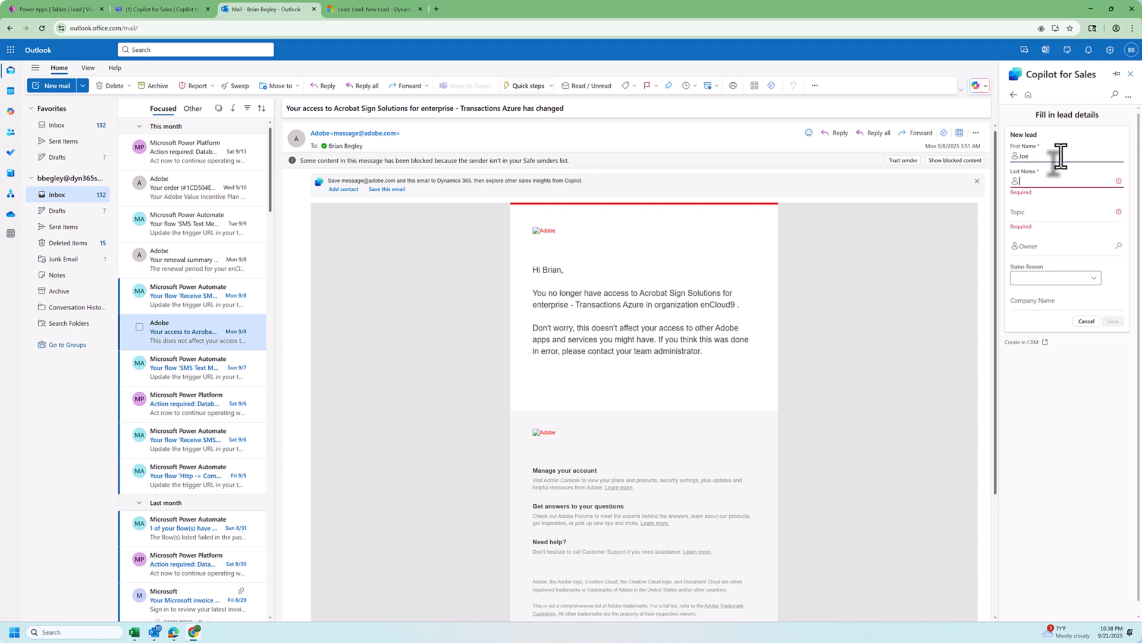
pyautogui.write('Adobe')
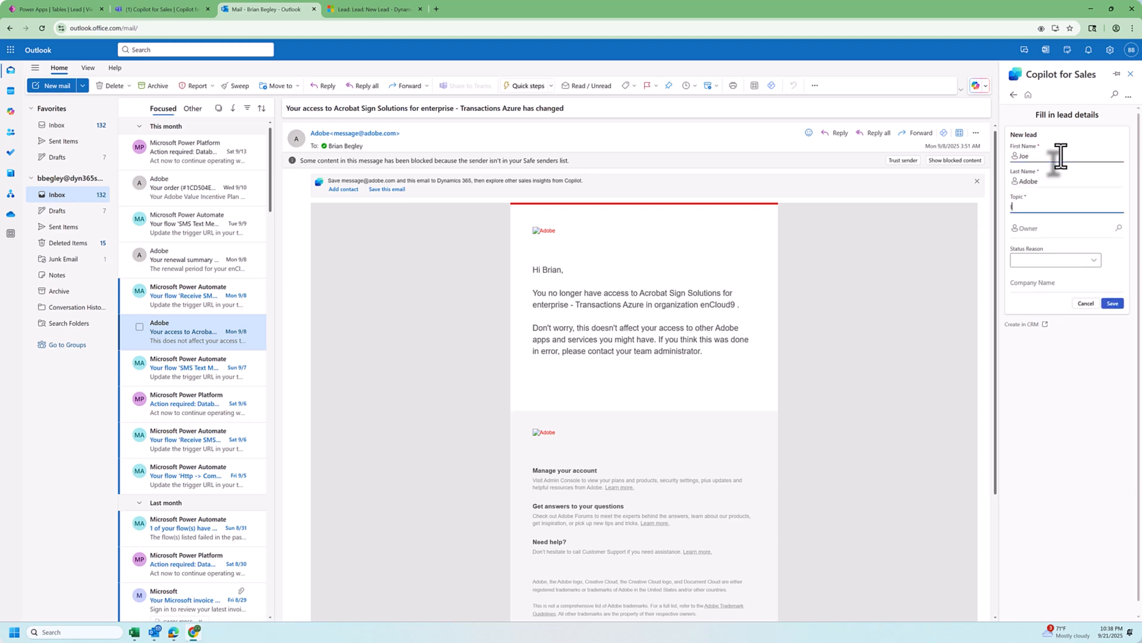
pyautogui.write('Interested in a new')
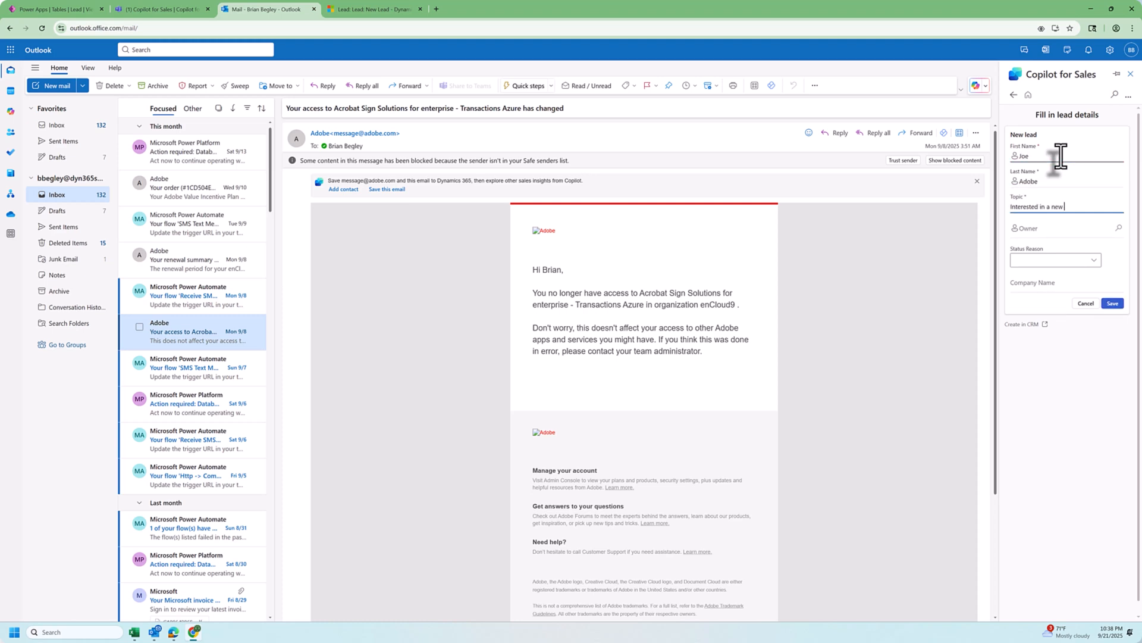
# Set the lead's status reason to New and save it to Dynamics 365.
pyautogui.click(1055, 261)
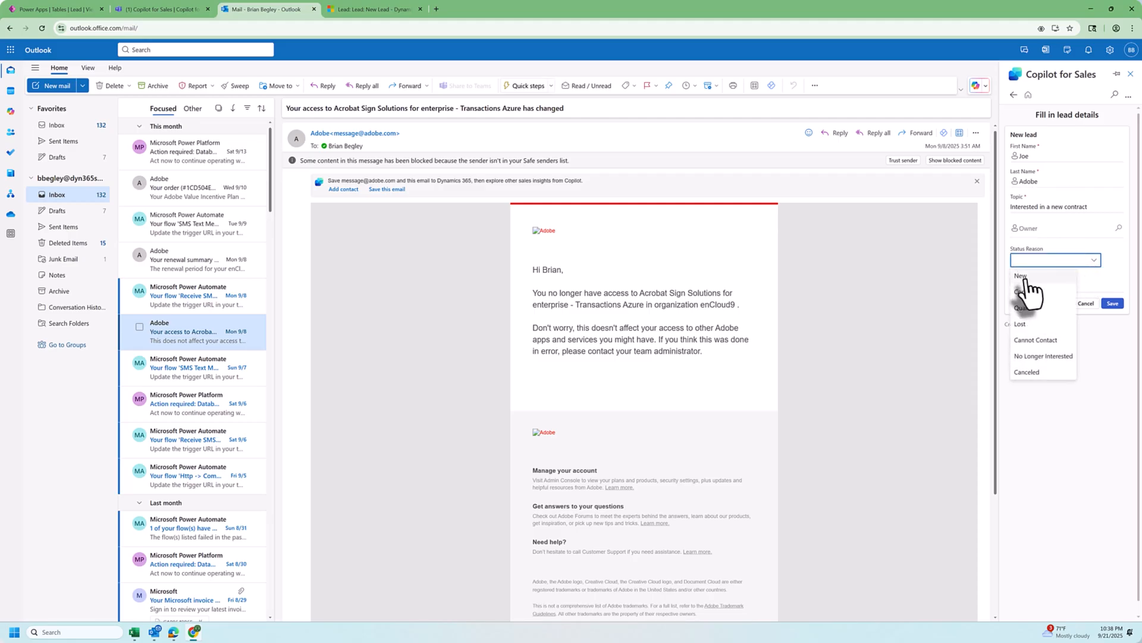
pyautogui.click(1021, 276)
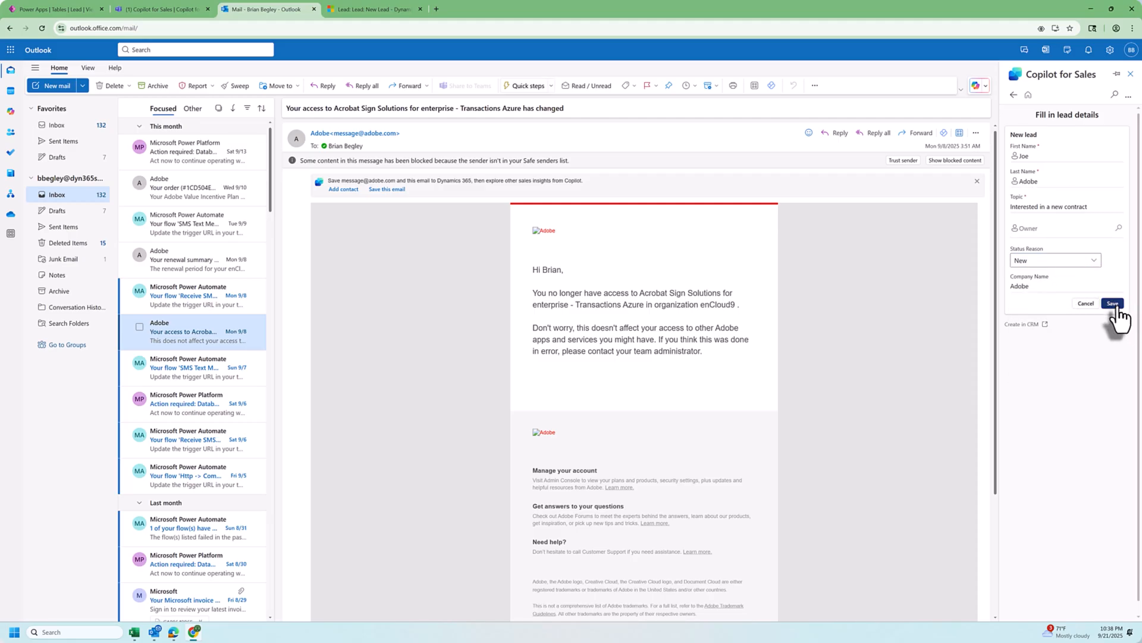
pyautogui.click(1112, 304)
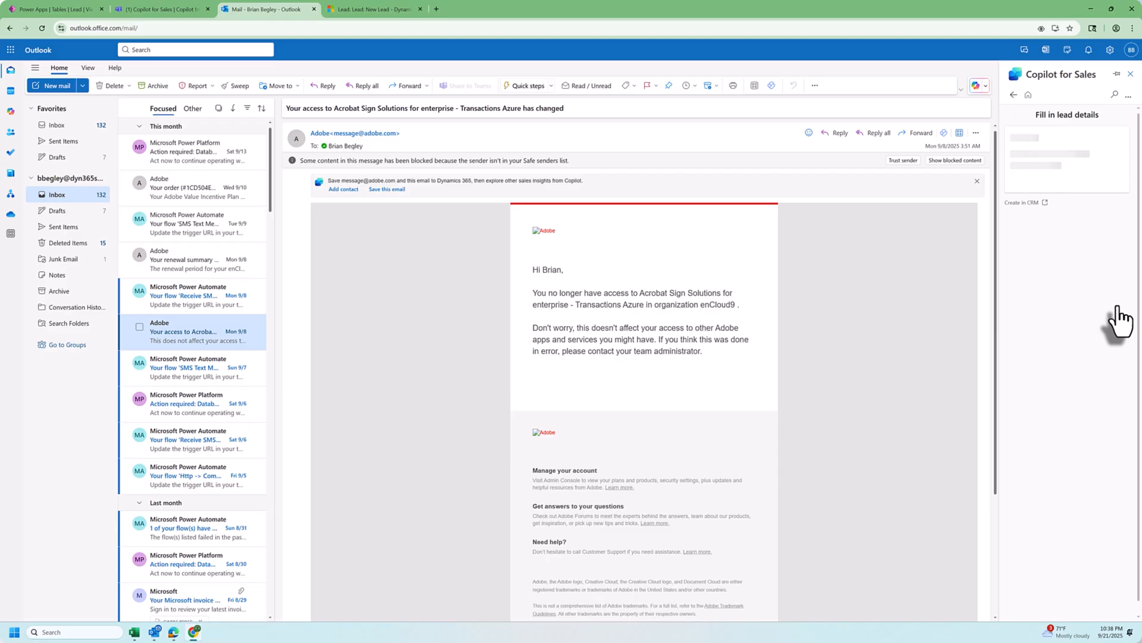
pyautogui.moveTo(718, 390)
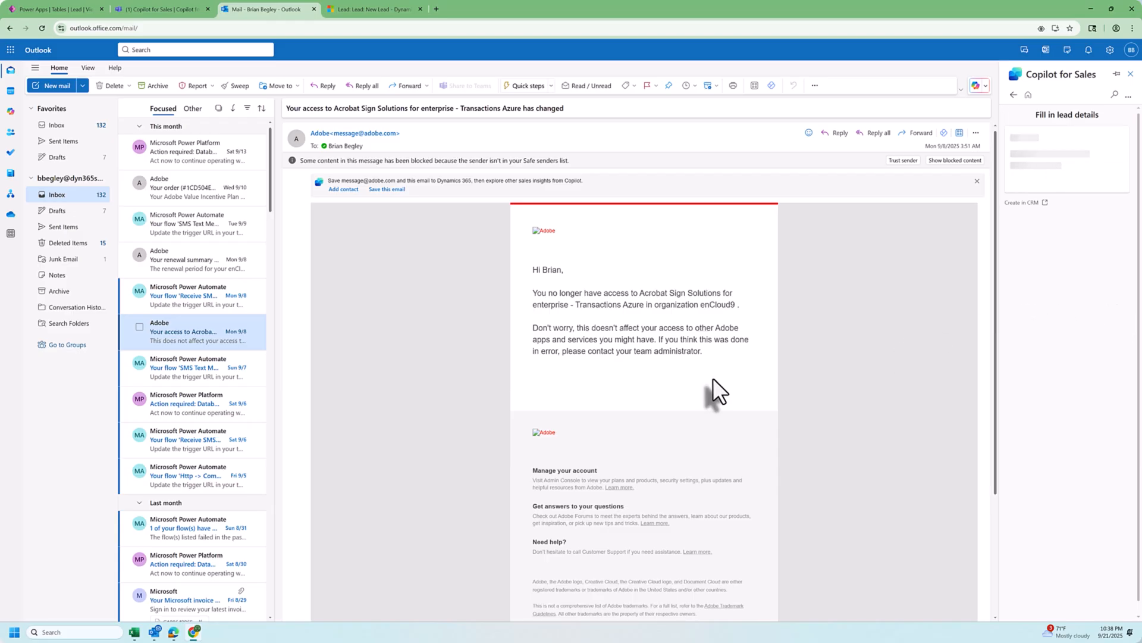
# View the saved Joe Adobe lead in Dynamics 365 with the Adobe email linked in its timeline.
pyautogui.click(1023, 203)
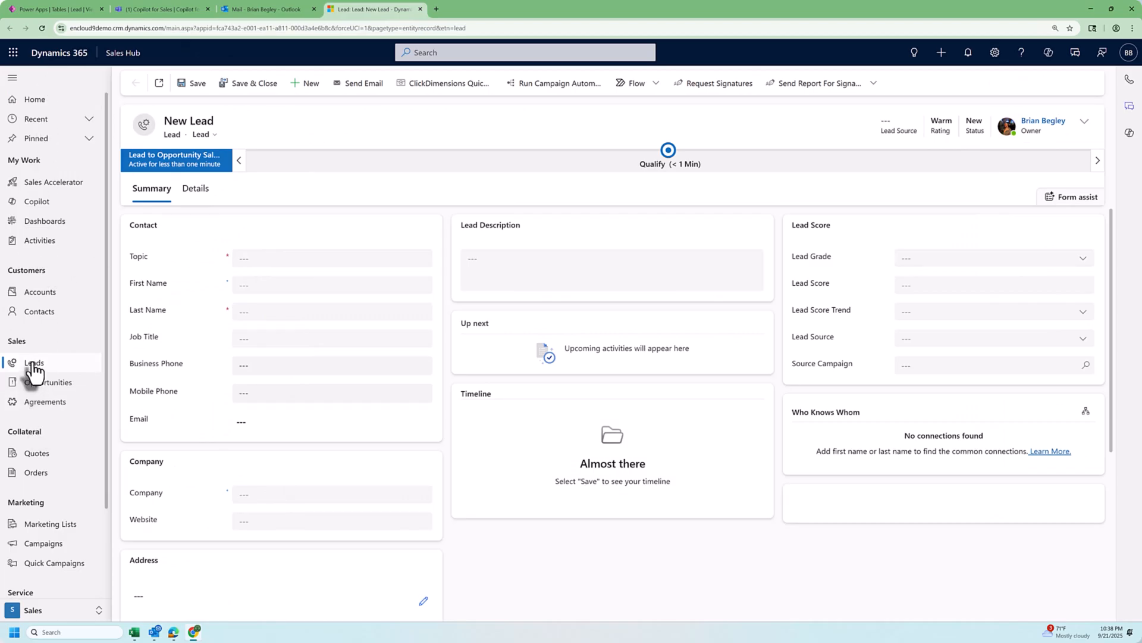
pyautogui.click(34, 362)
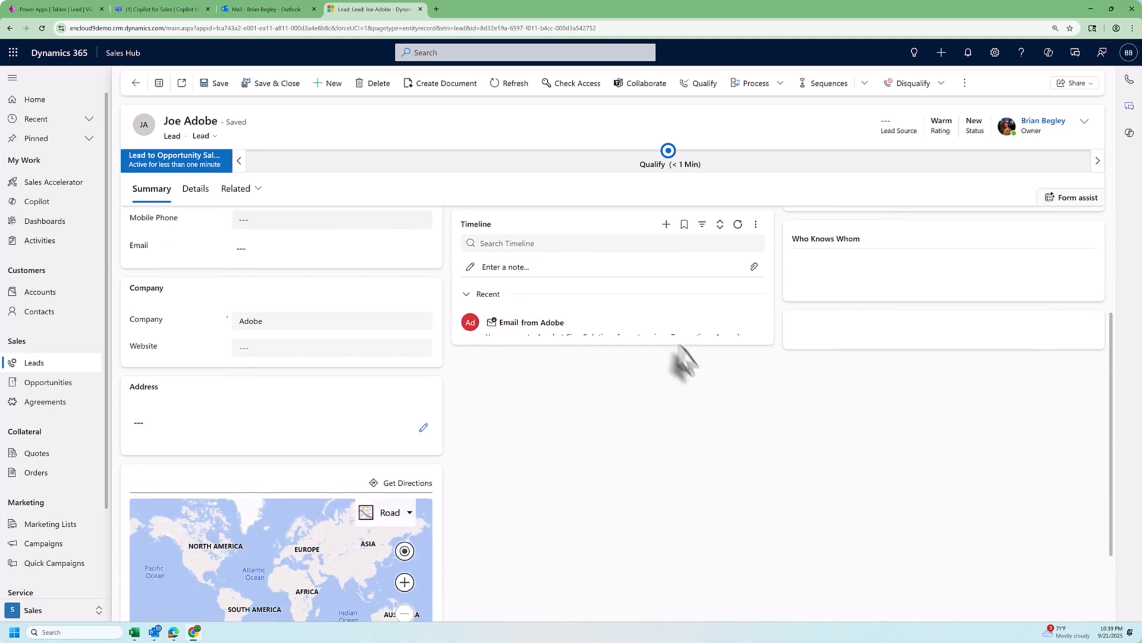
pyautogui.scroll(-3)
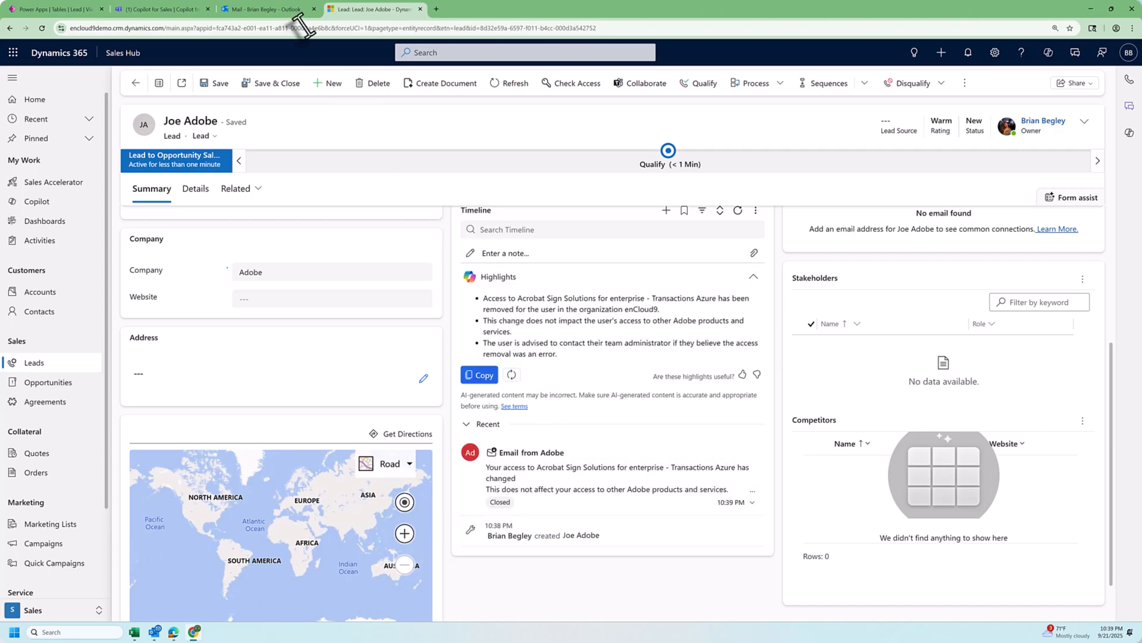
# From the Adobe order email's Copilot pane, create a lead directly in Dynamics 365 CRM.
pyautogui.click(268, 9)
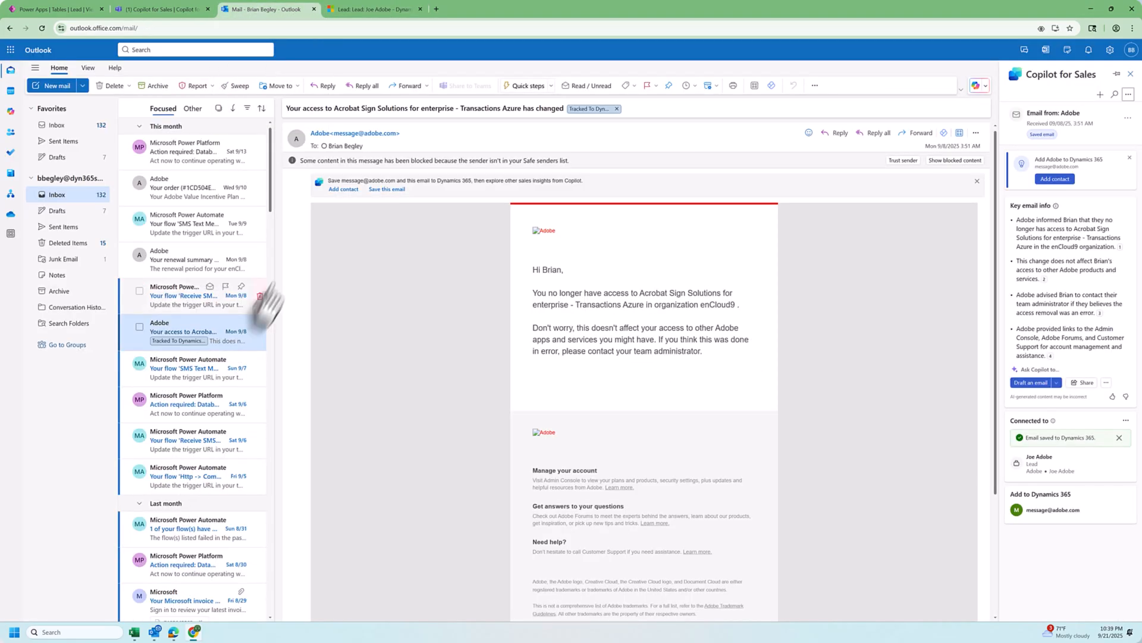
pyautogui.click(189, 187)
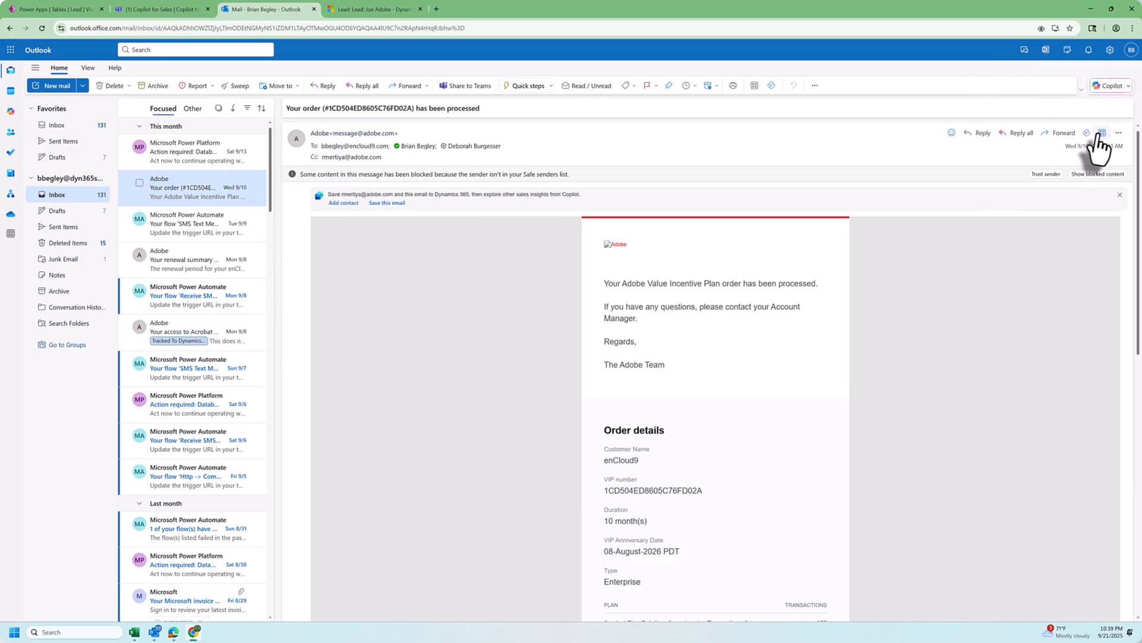
pyautogui.click(1102, 132)
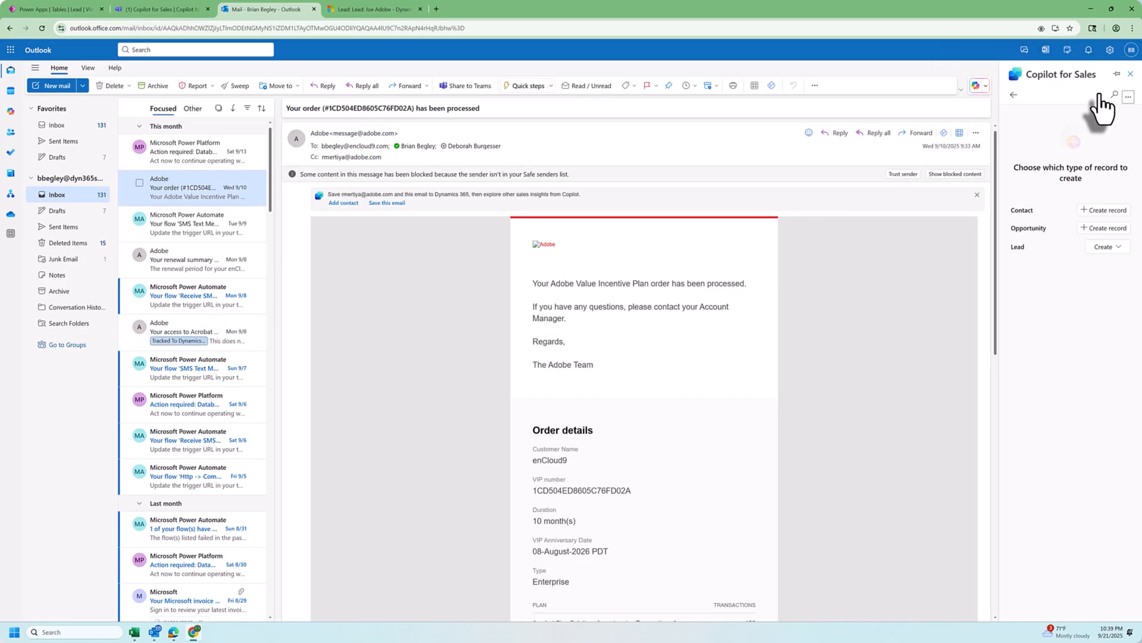
pyautogui.click(1105, 246)
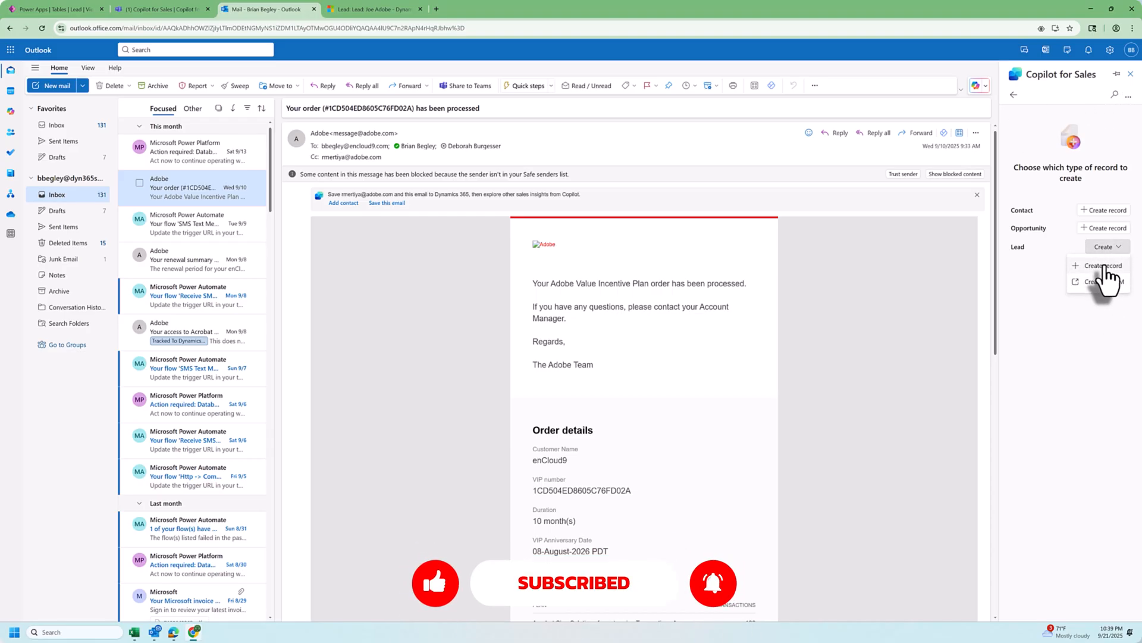
pyautogui.moveTo(1118, 127)
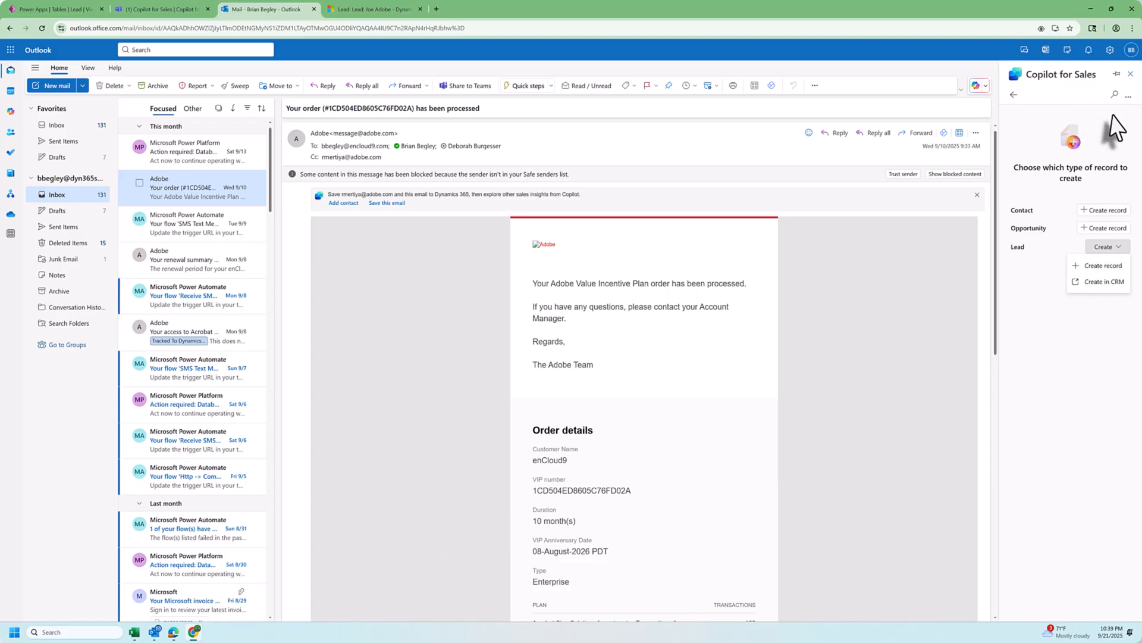
pyautogui.moveTo(1078, 251)
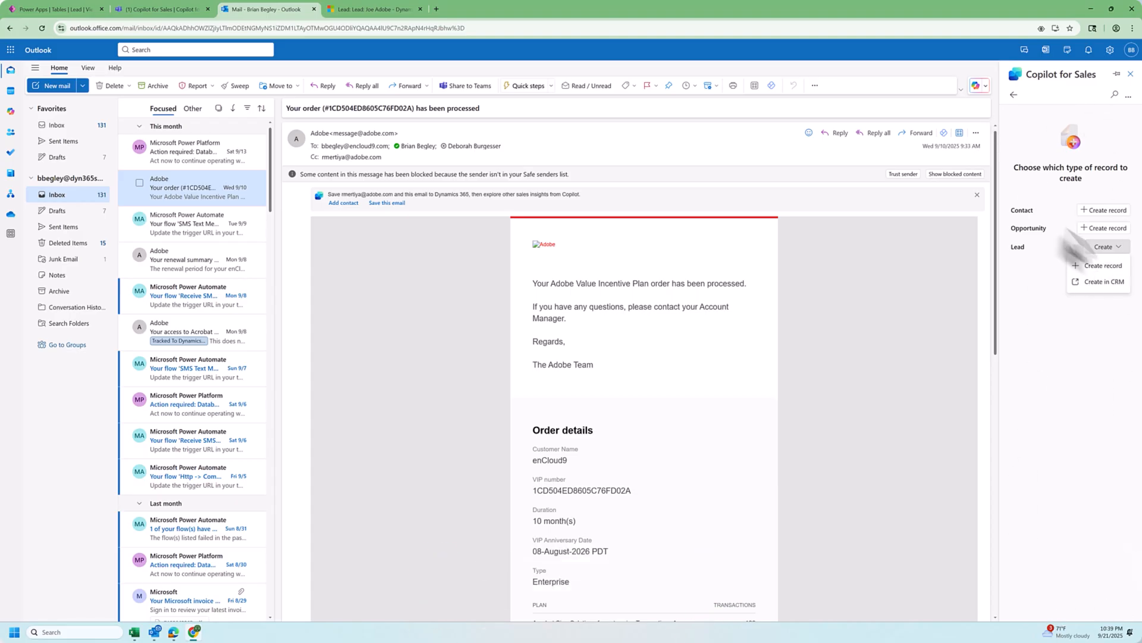
pyautogui.click(1104, 265)
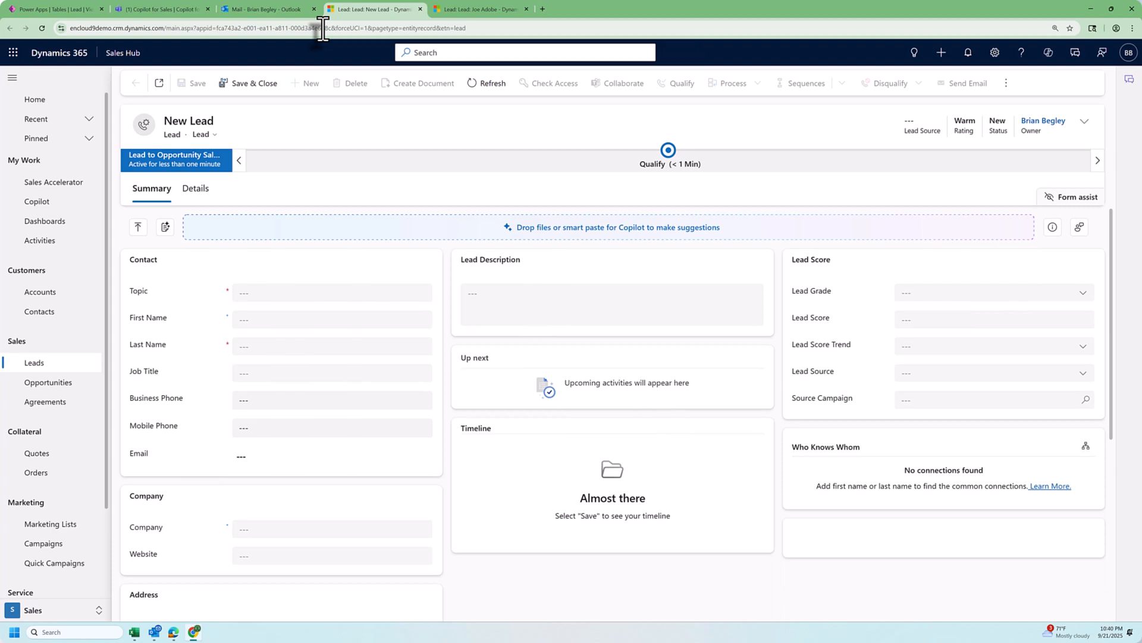
# Return to the Outlook tab showing the order email and Copilot record-type choices.
pyautogui.click(268, 8)
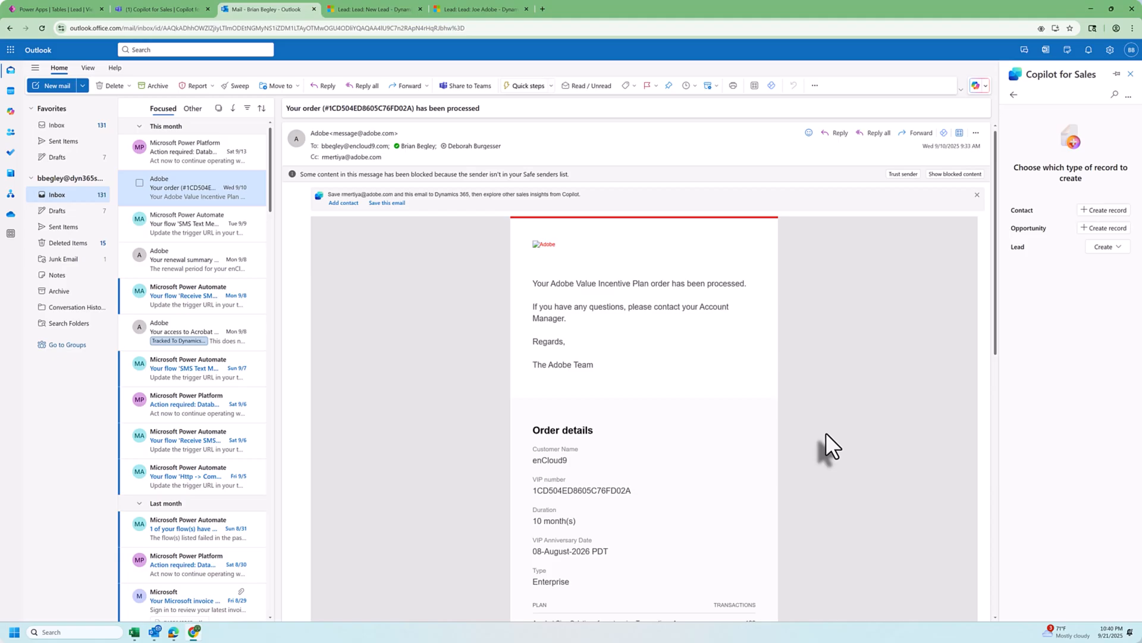
pyautogui.moveTo(861, 349)
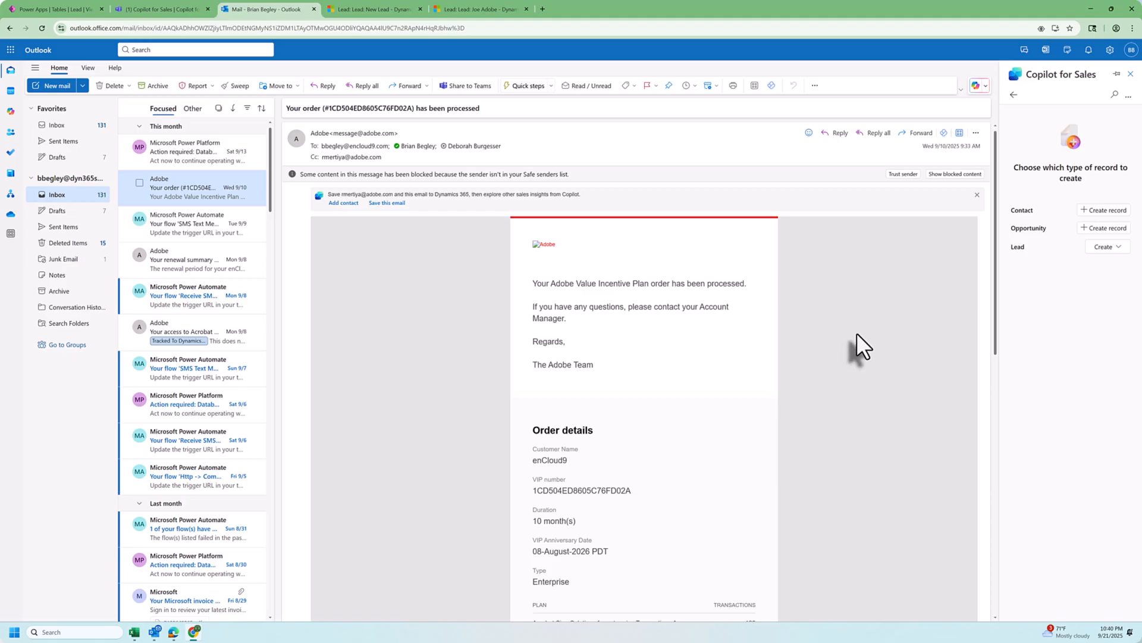
pyautogui.moveTo(864, 347)
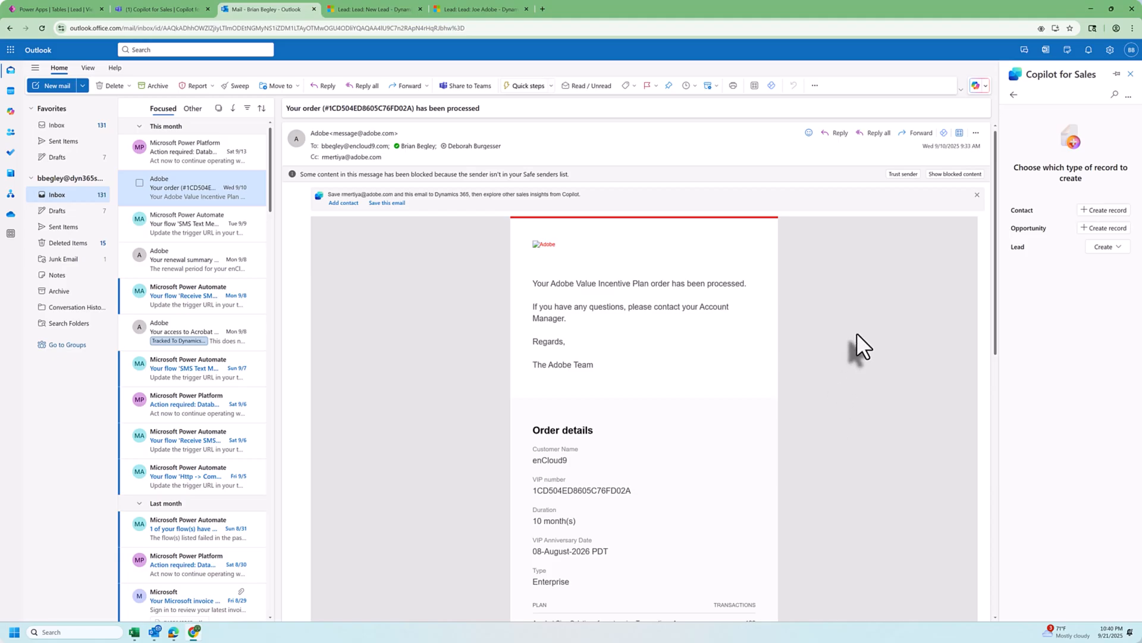